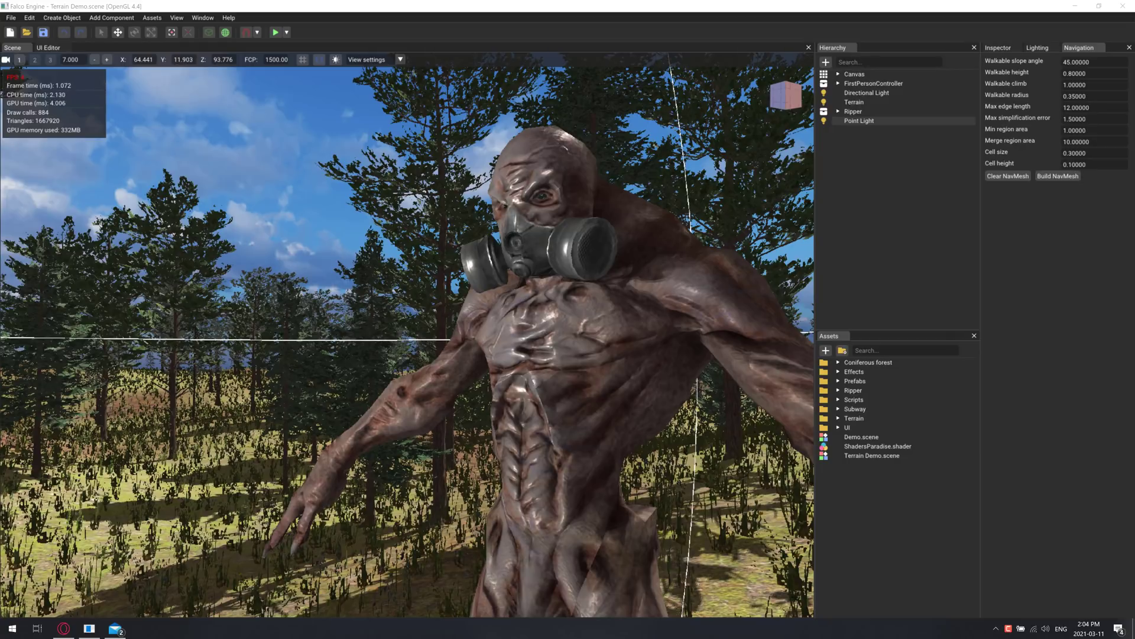
{"action": "mouse_move", "coordinate": [363, 346]}
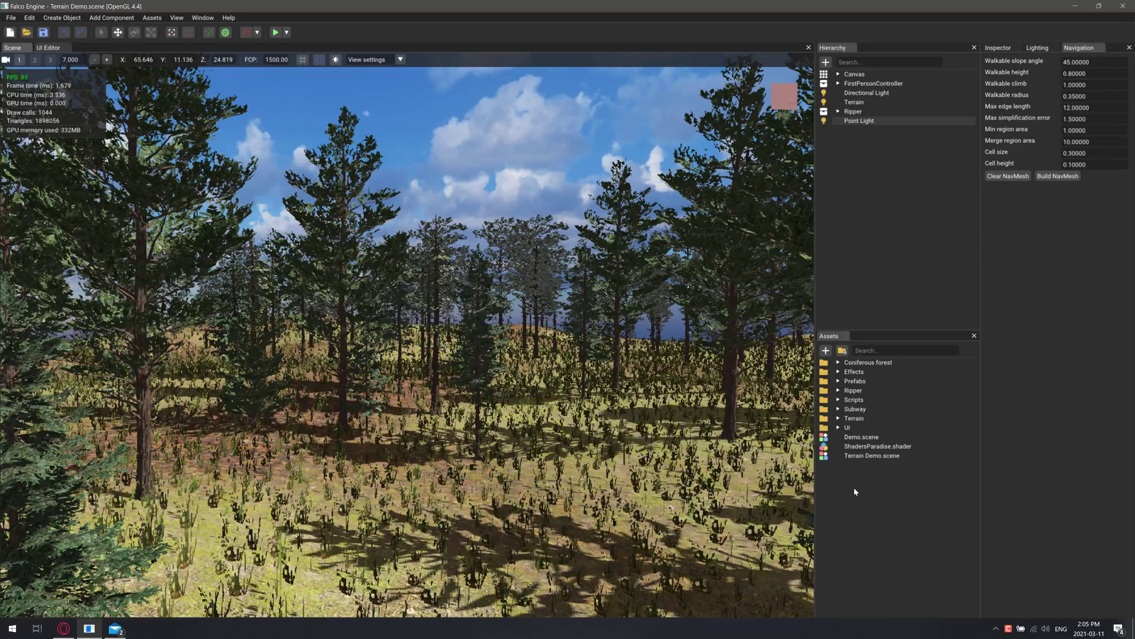
- Add a second Point Light to the forest scene via Create Object > Light
{"action": "left_click", "coordinate": [853, 111]}
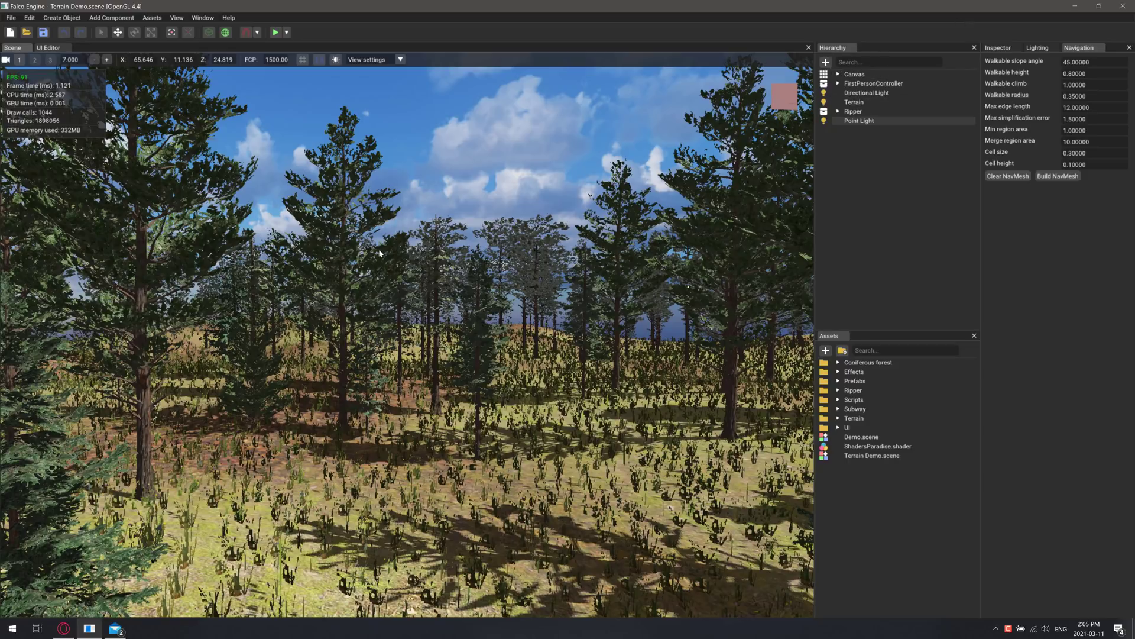
{"action": "left_click", "coordinate": [61, 18]}
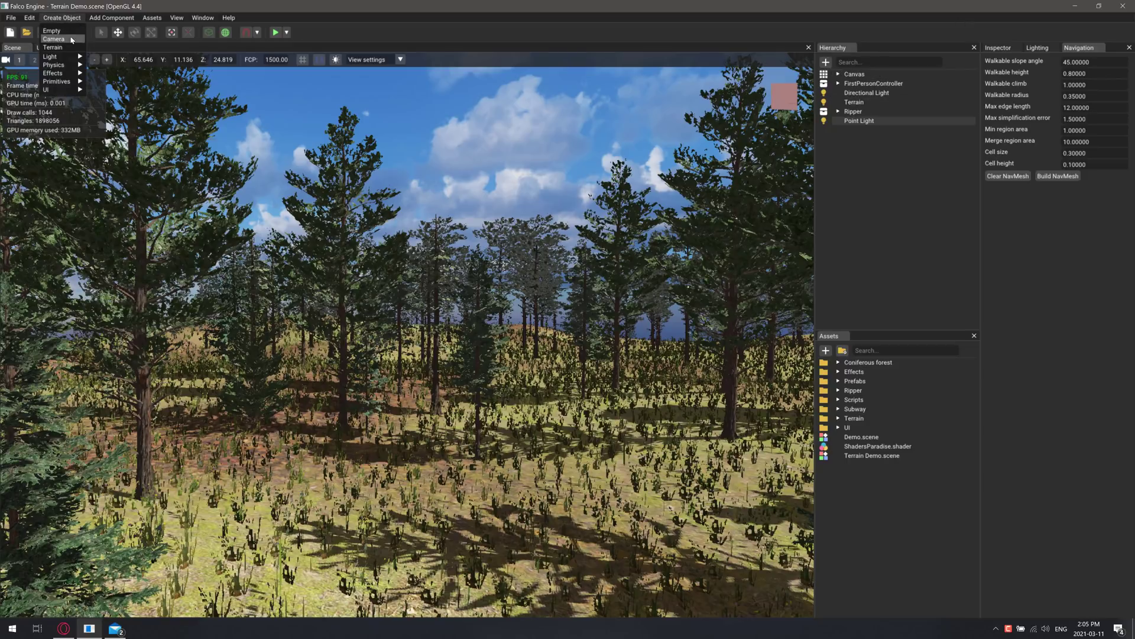
{"action": "left_click", "coordinate": [49, 56]}
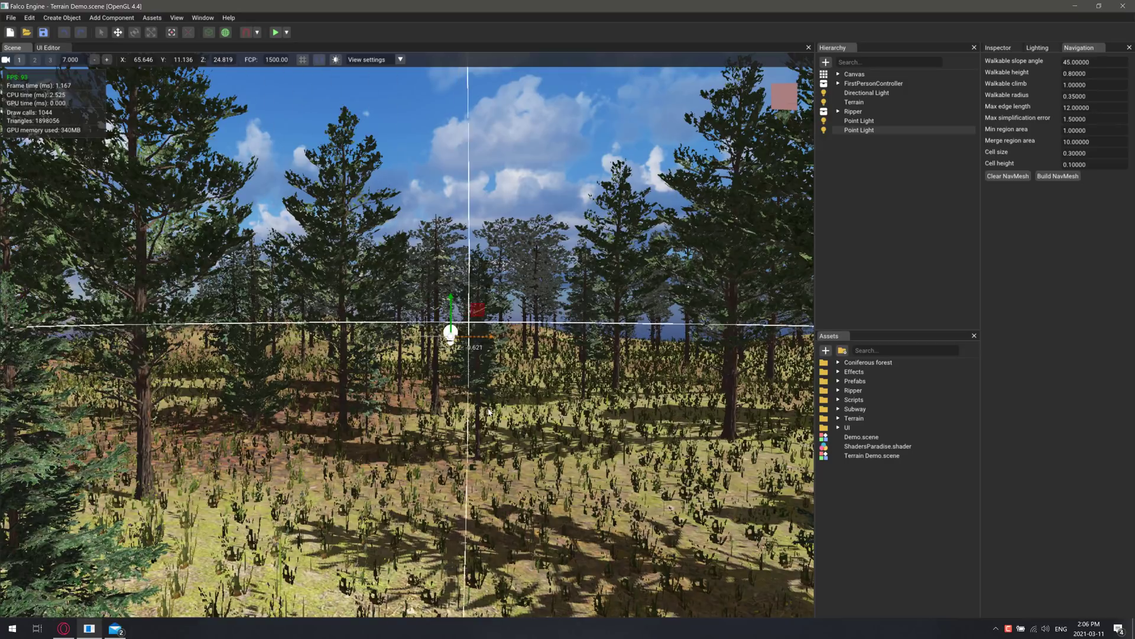
{"action": "left_click", "coordinate": [853, 111]}
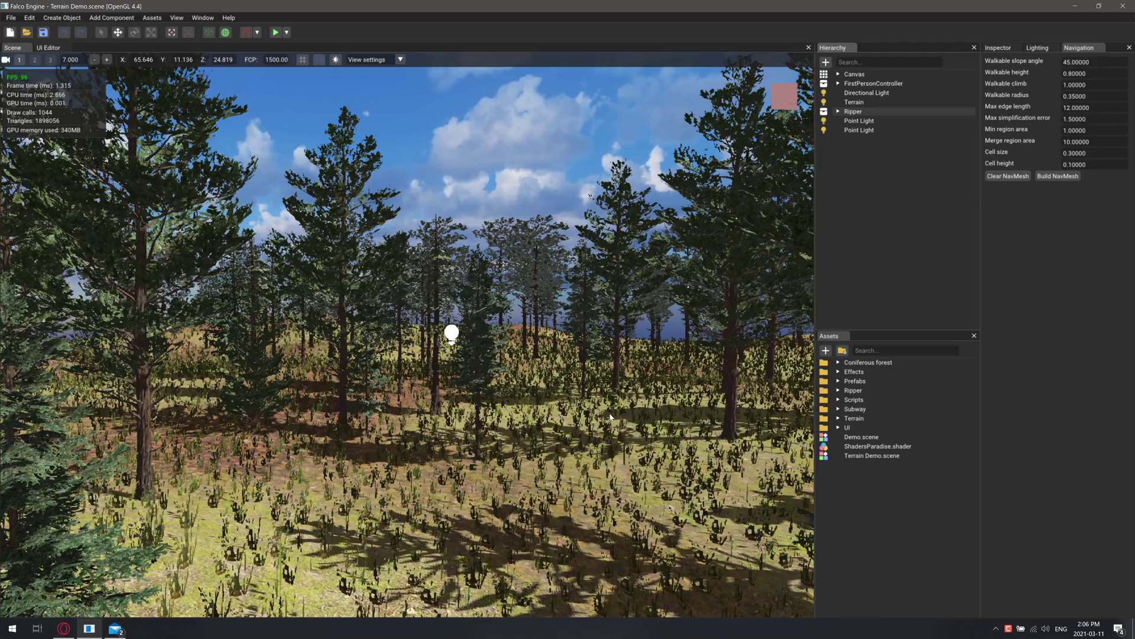
- Place a Ripper creature from Assets/Prefabs among the trees, then select the new Point Light
{"action": "left_click", "coordinate": [838, 381]}
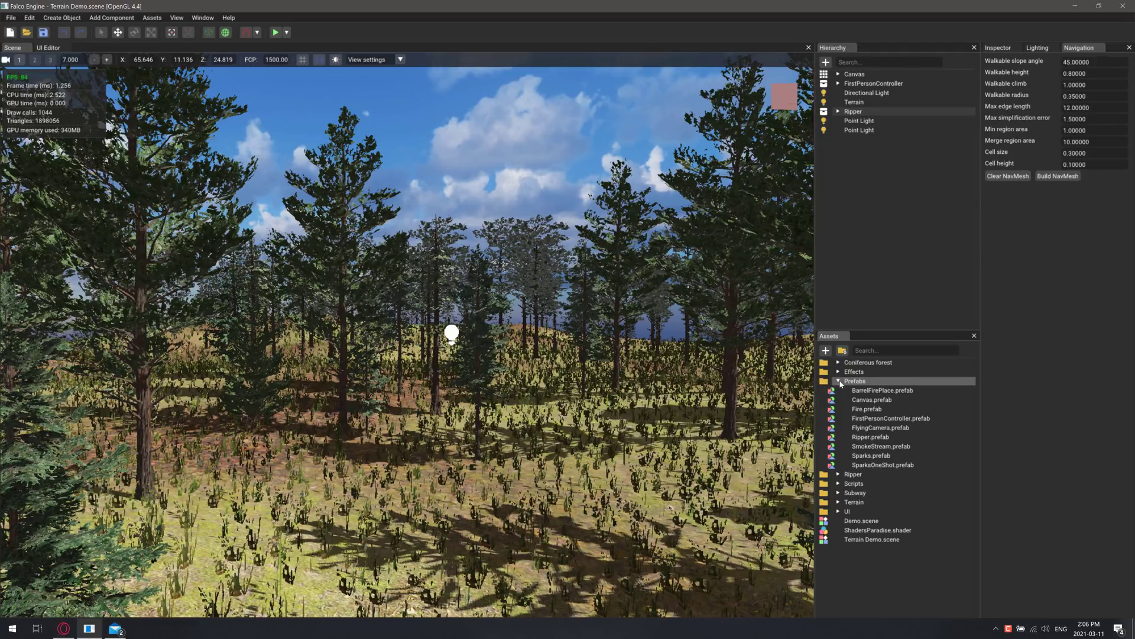
{"action": "left_click", "coordinate": [869, 436]}
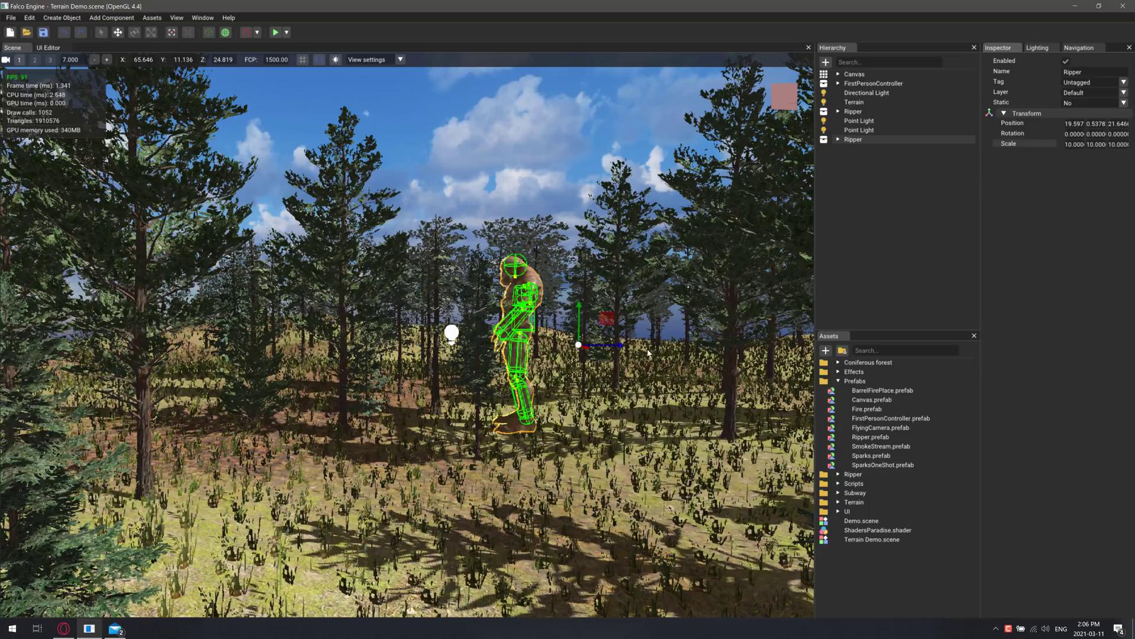
{"action": "mouse_move", "coordinate": [586, 341]}
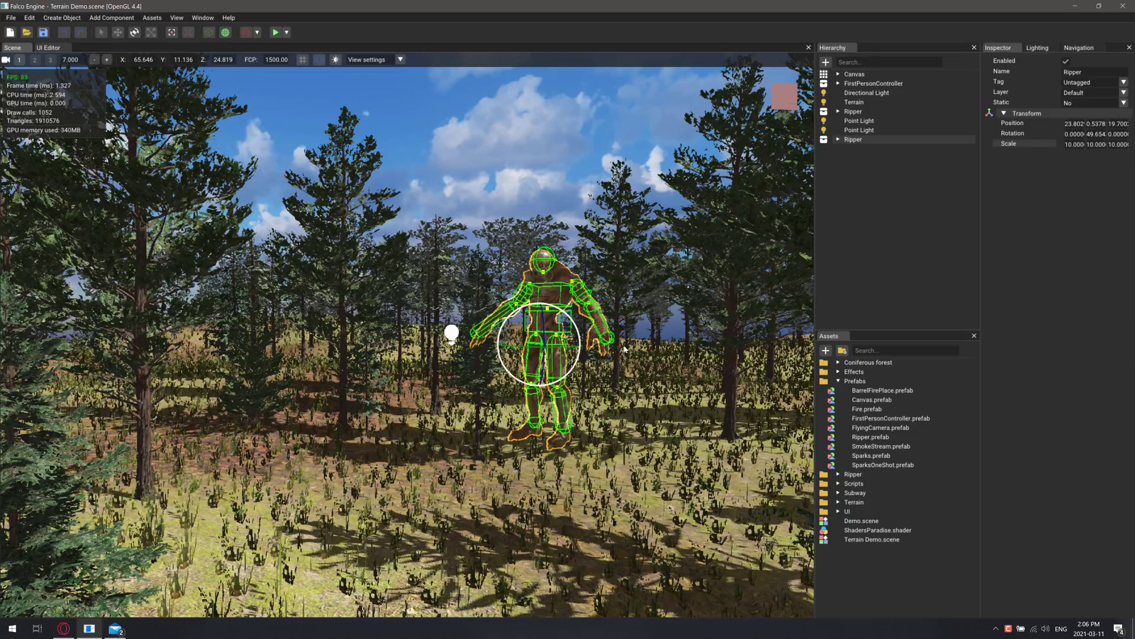
{"action": "mouse_move", "coordinate": [424, 298]}
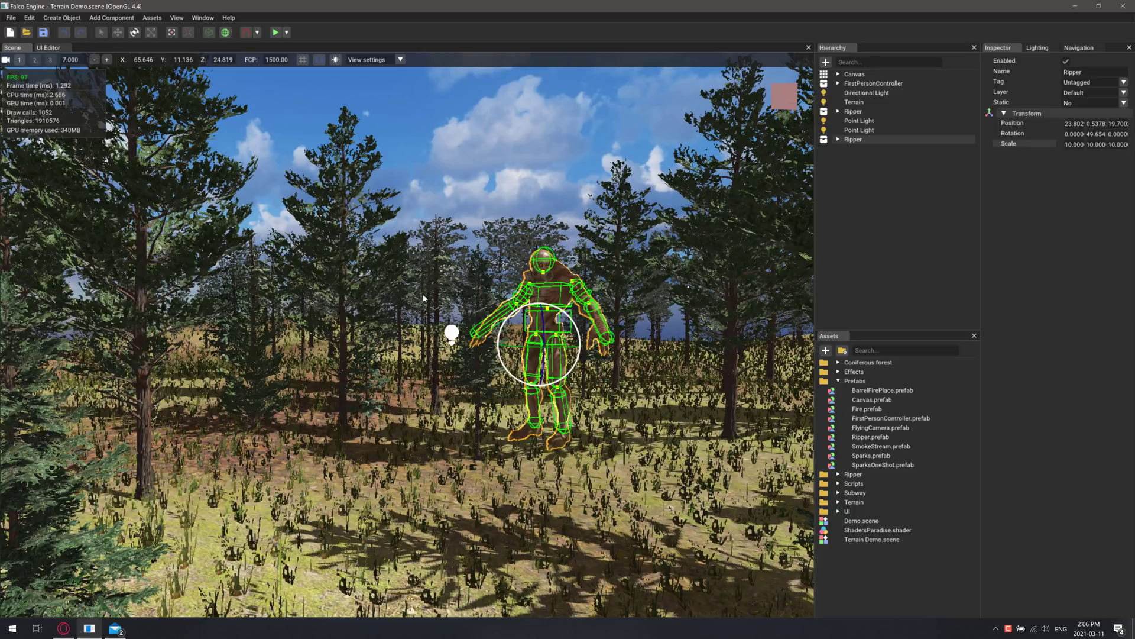
{"action": "left_click", "coordinate": [853, 111]}
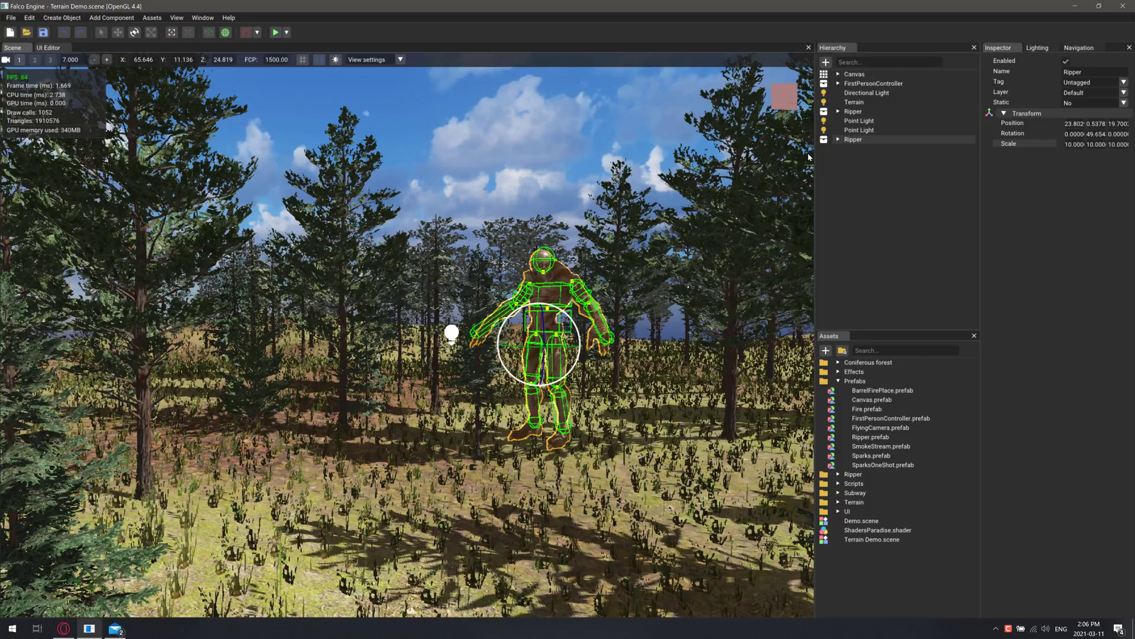
{"action": "left_click", "coordinate": [860, 130]}
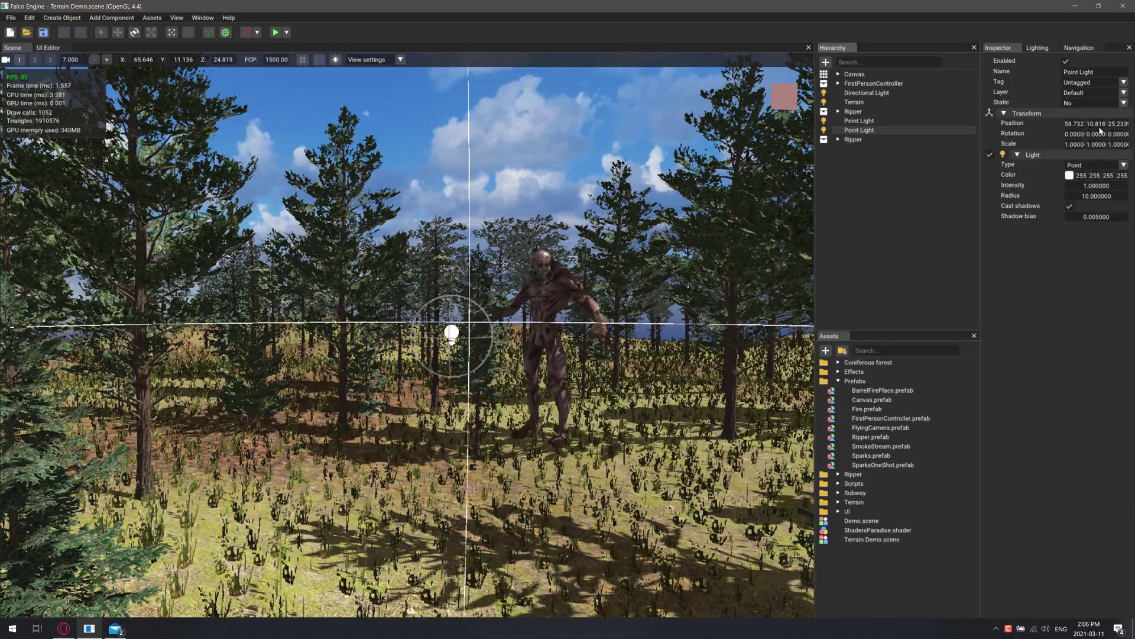
- Attach an Audio Source component to the point light and browse the other component submenus
{"action": "left_click", "coordinate": [111, 17]}
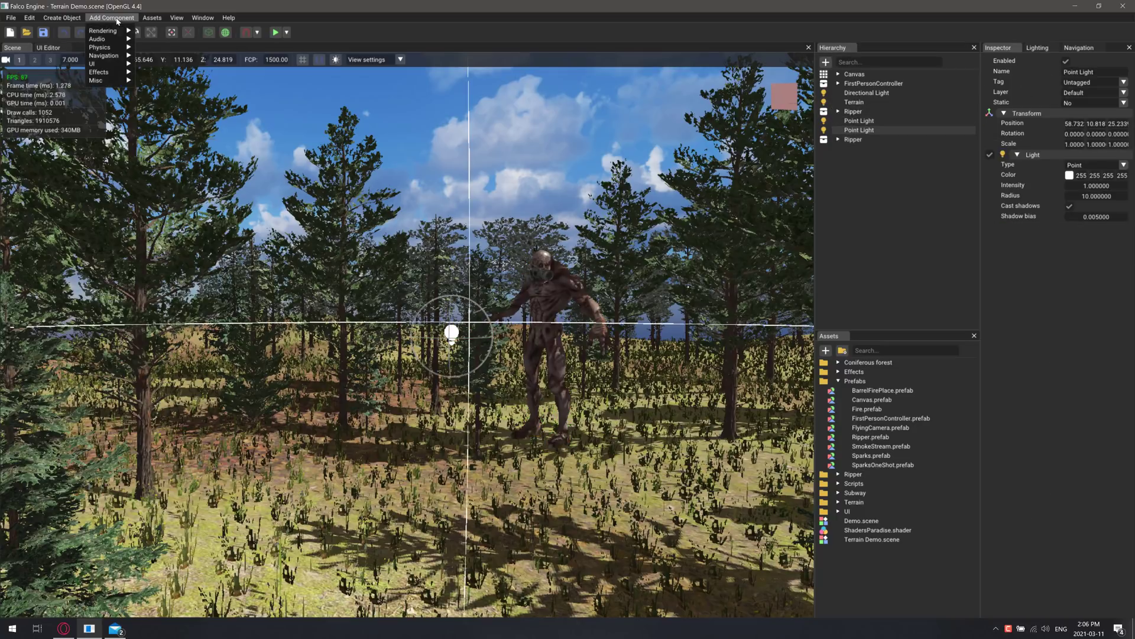
{"action": "mouse_move", "coordinate": [97, 38]}
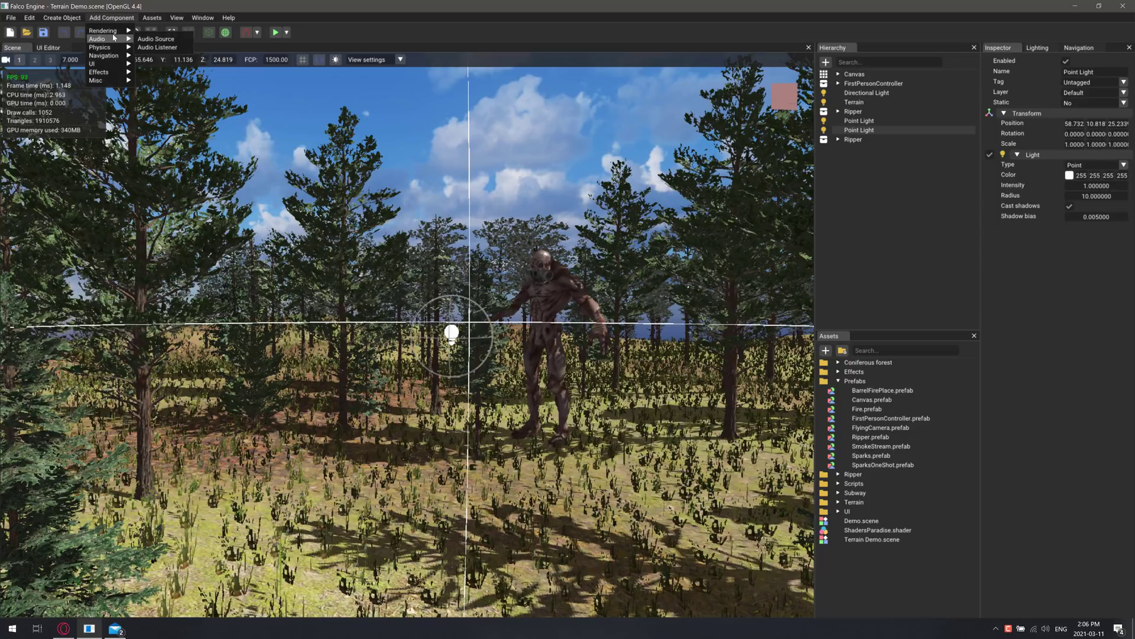
{"action": "mouse_move", "coordinate": [102, 31]}
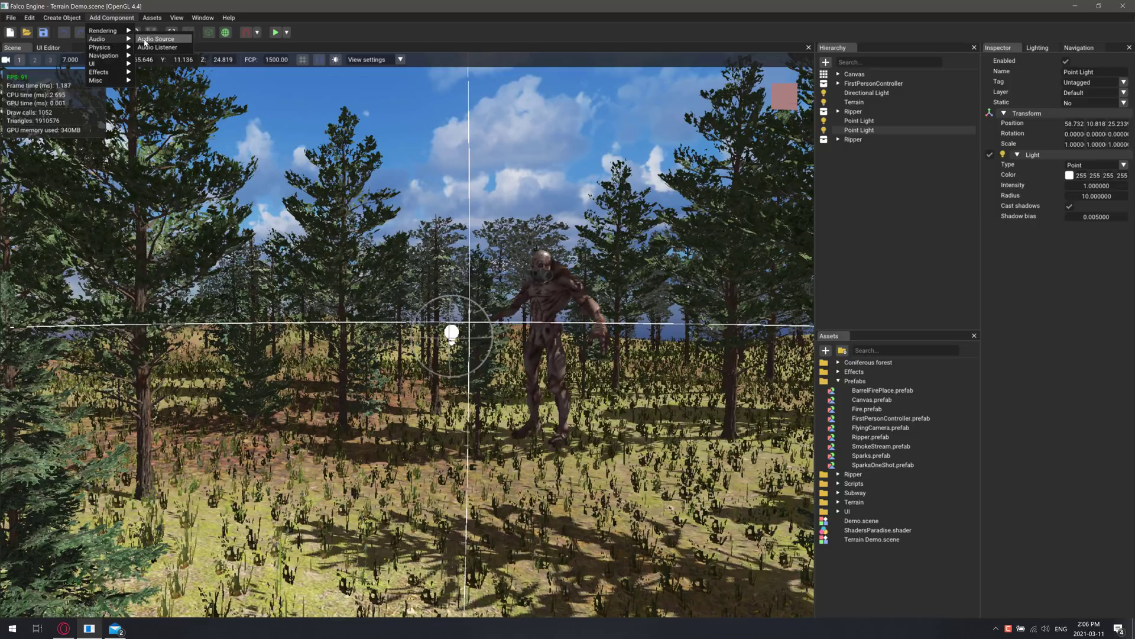
{"action": "left_click", "coordinate": [156, 38]}
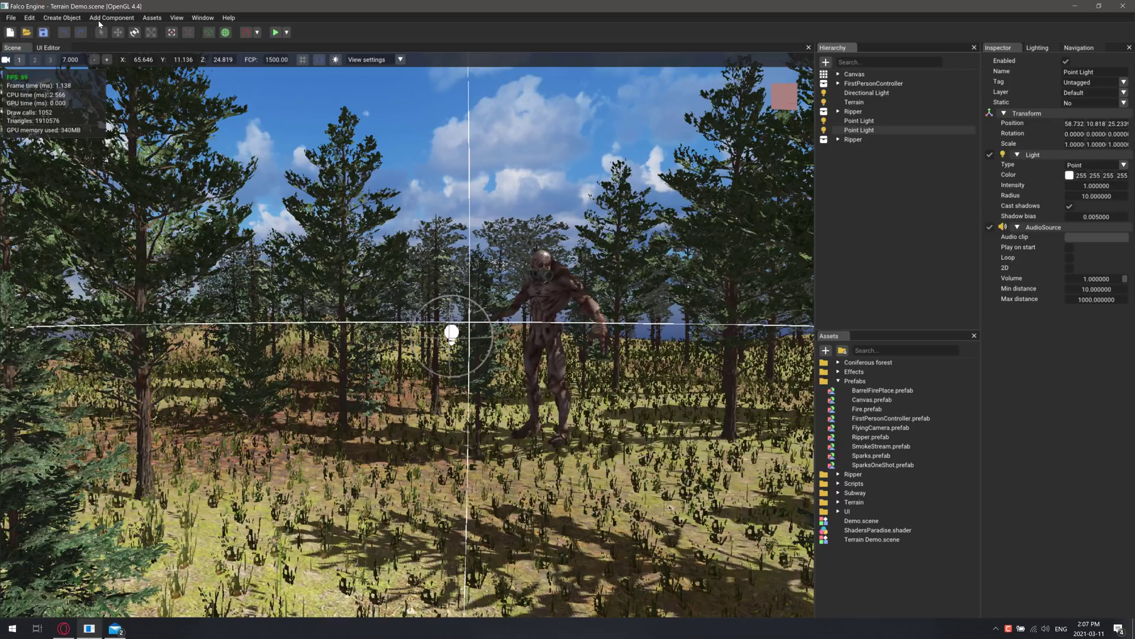
{"action": "left_click", "coordinate": [111, 18]}
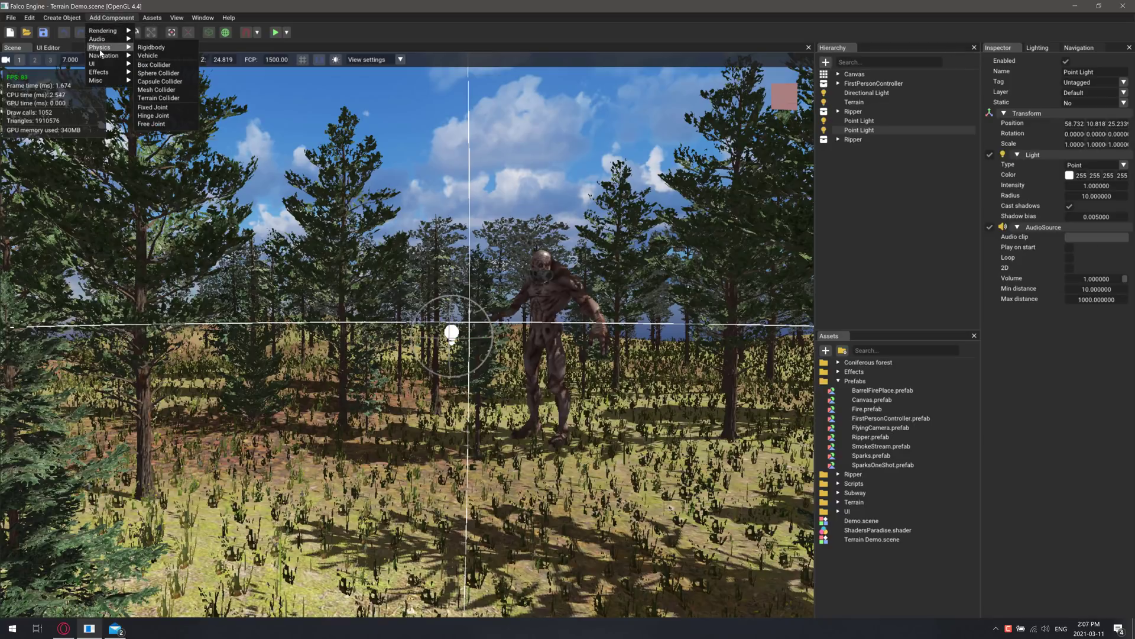
{"action": "mouse_move", "coordinate": [150, 48]}
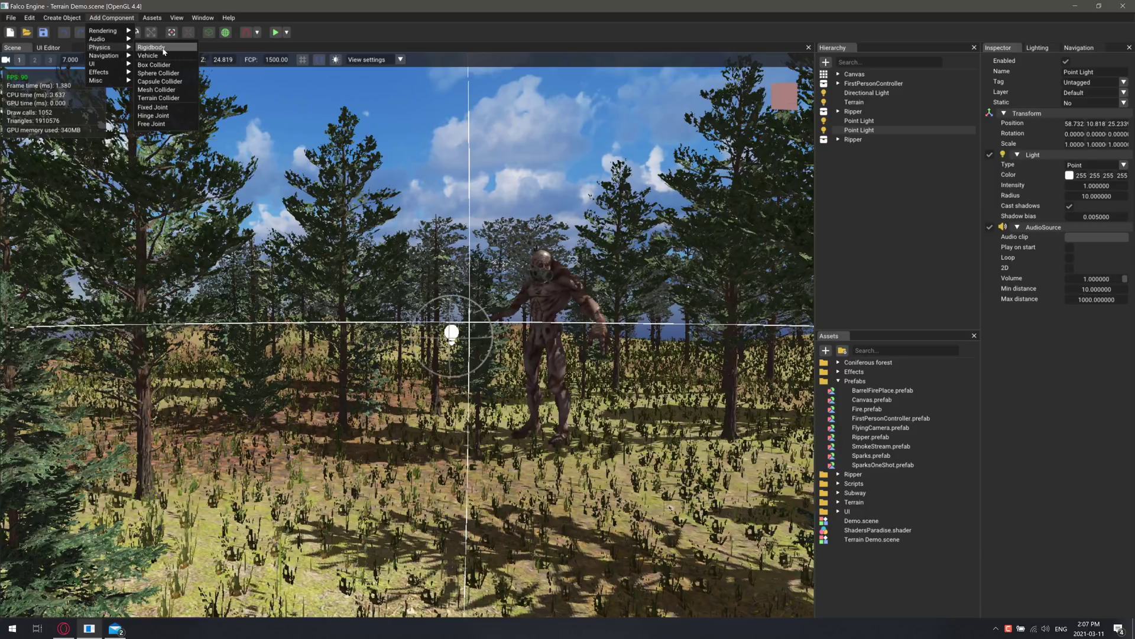
{"action": "mouse_move", "coordinate": [153, 63]}
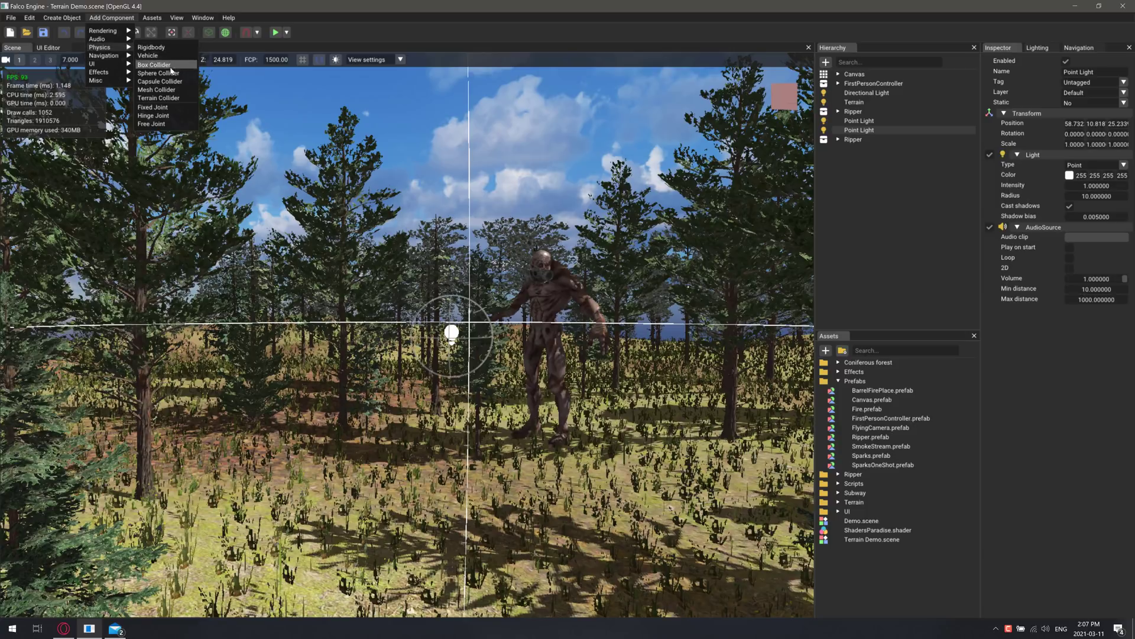
{"action": "mouse_move", "coordinate": [152, 115]}
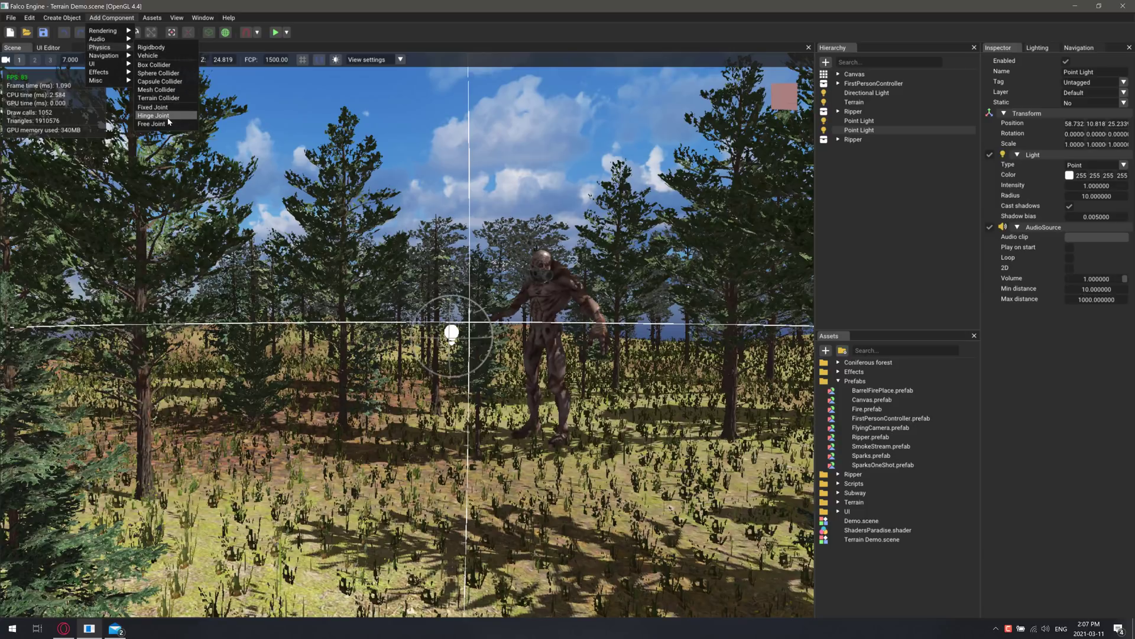
{"action": "mouse_move", "coordinate": [104, 56]}
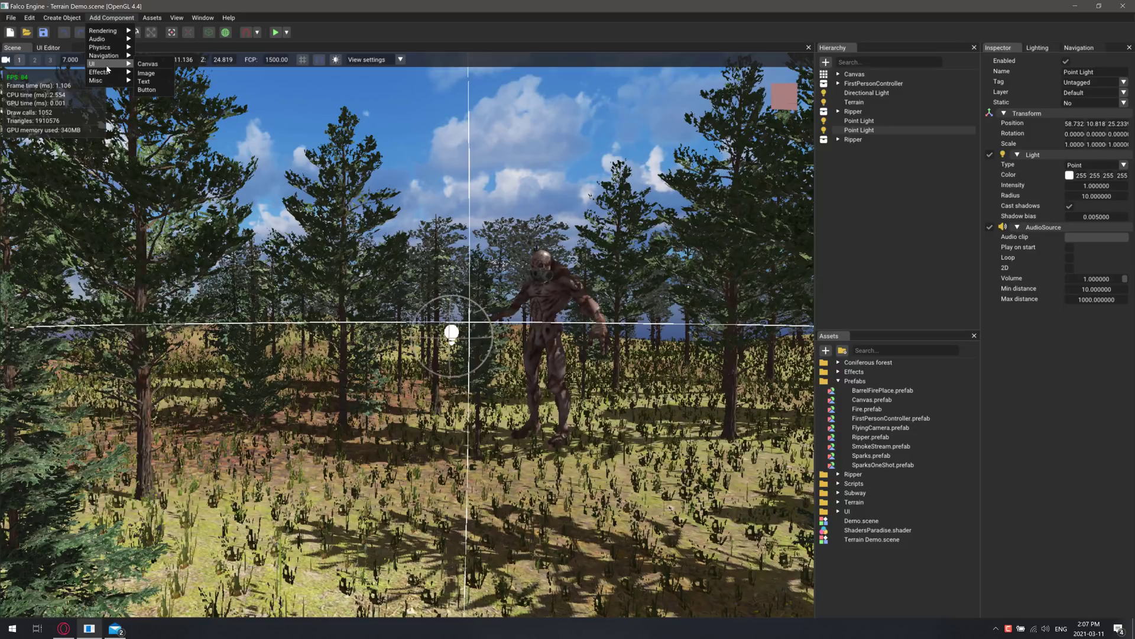
- Switch to the pause-menu interface and look through the Add Component list without adding anything
{"action": "left_click", "coordinate": [49, 48]}
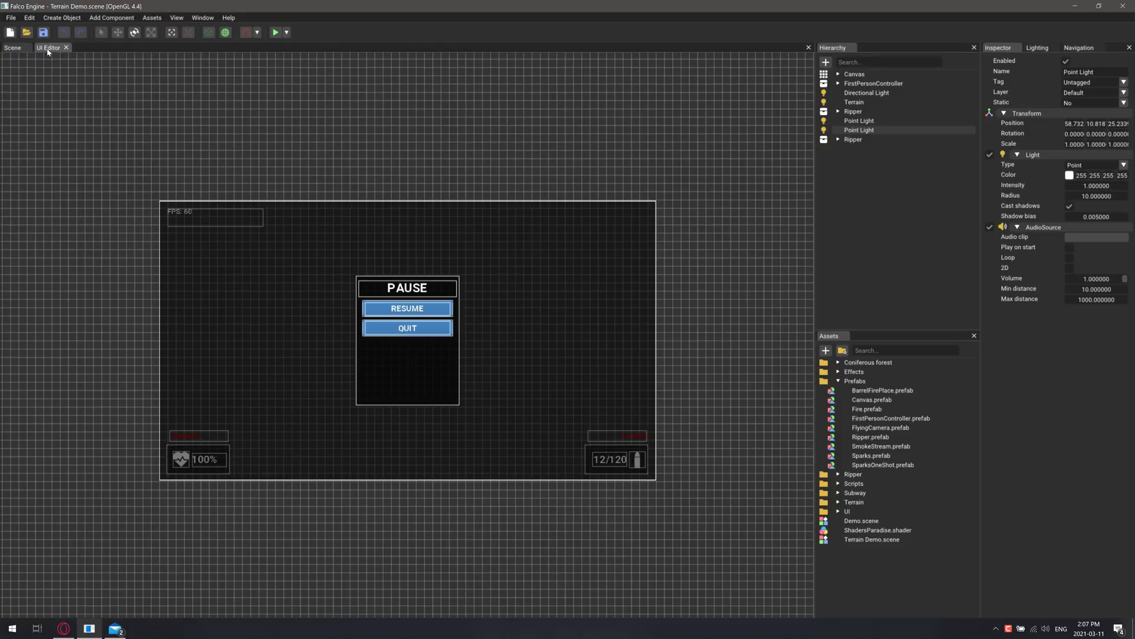
{"action": "mouse_move", "coordinate": [427, 426]}
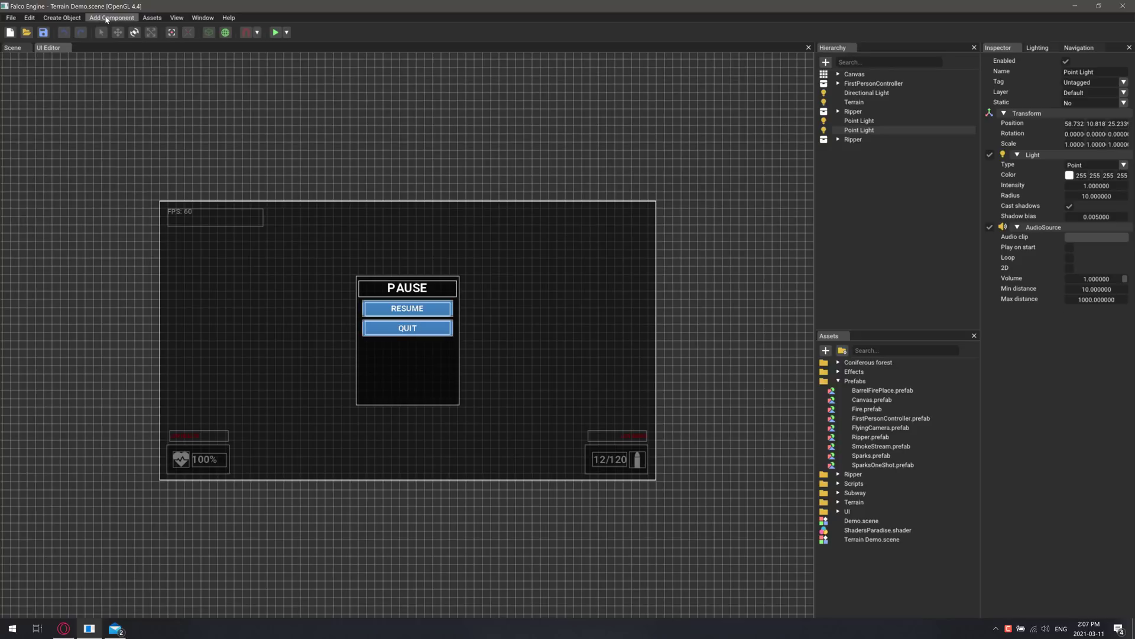
{"action": "left_click", "coordinate": [111, 18]}
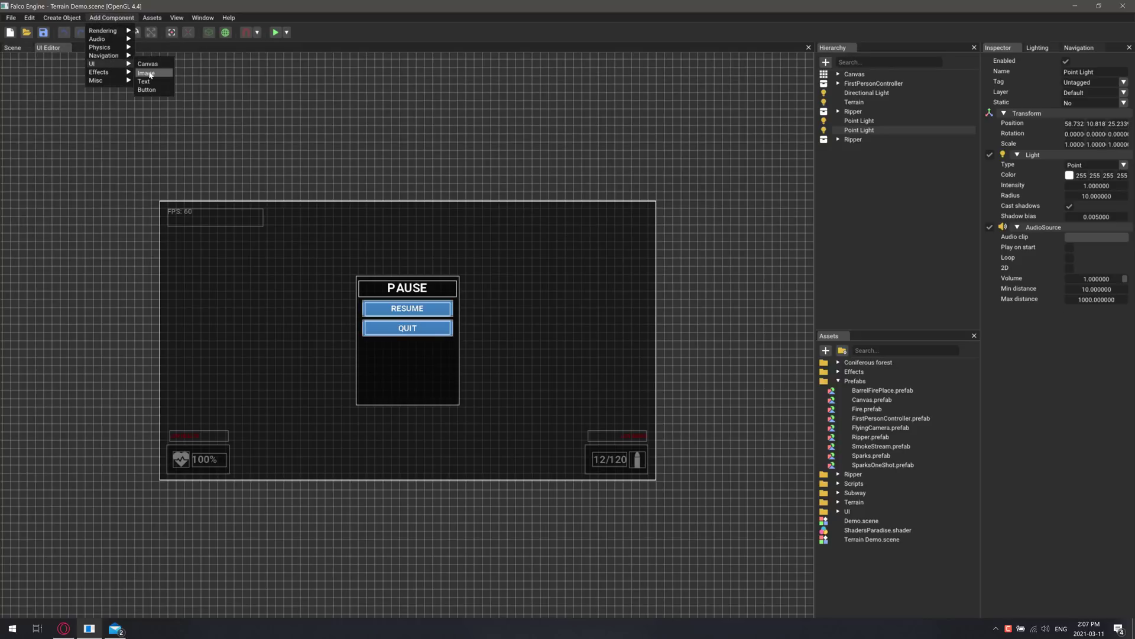
{"action": "left_click", "coordinate": [86, 266]}
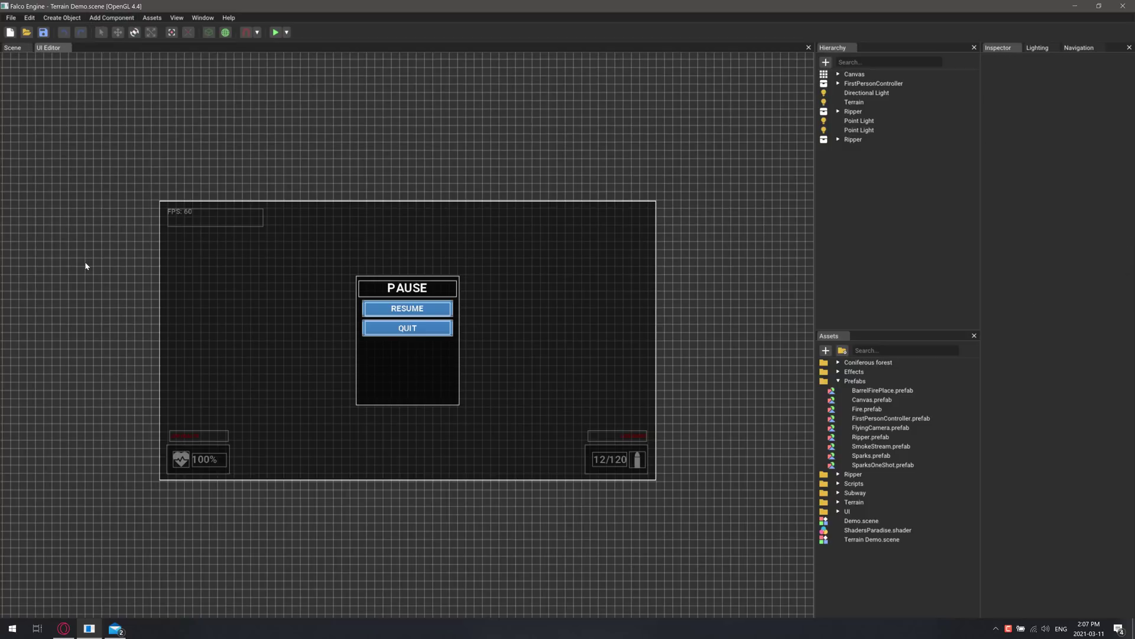
{"action": "mouse_move", "coordinate": [28, 33]}
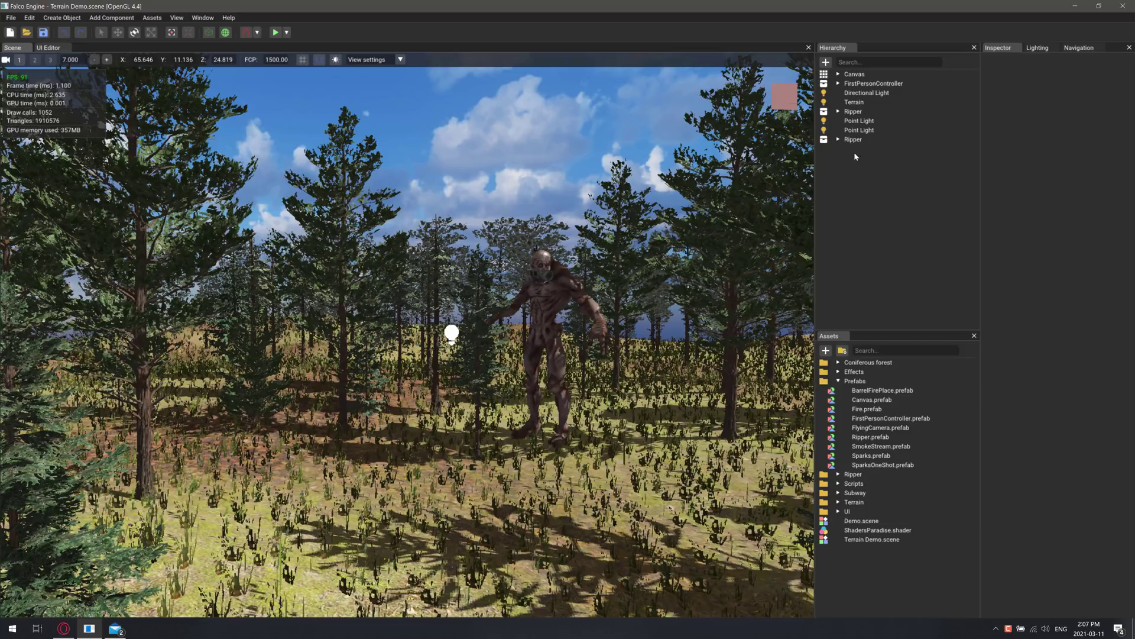
- Open the FirstPersonController script from Assets/Scripts, launching Visual Studio with a corrupted-solution error
{"action": "left_click", "coordinate": [839, 483]}
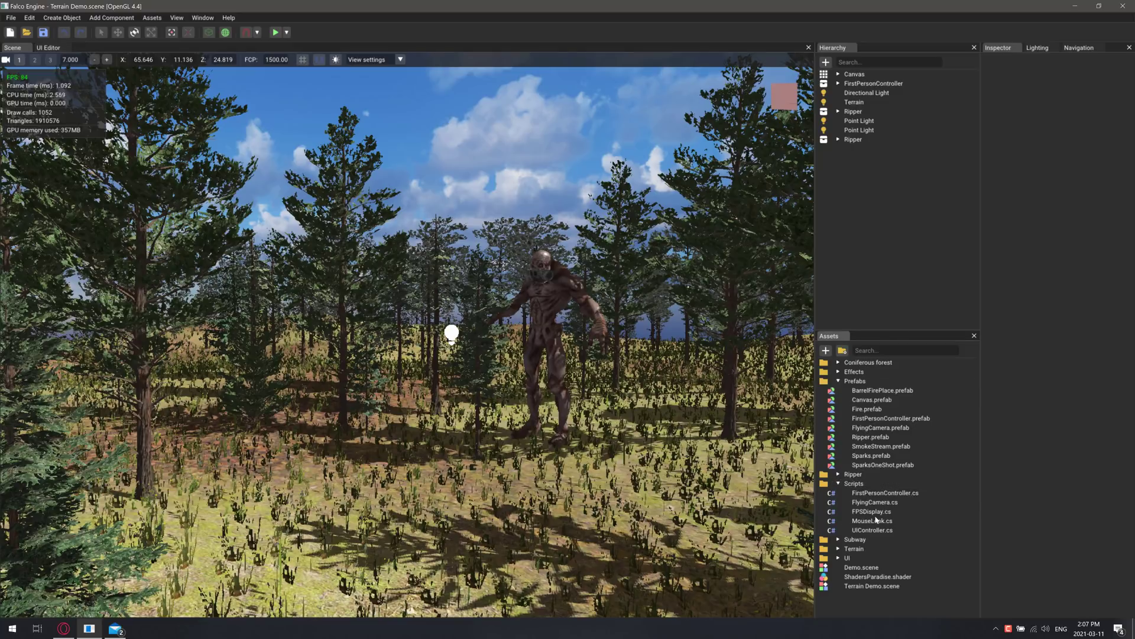
{"action": "left_click", "coordinate": [885, 492]}
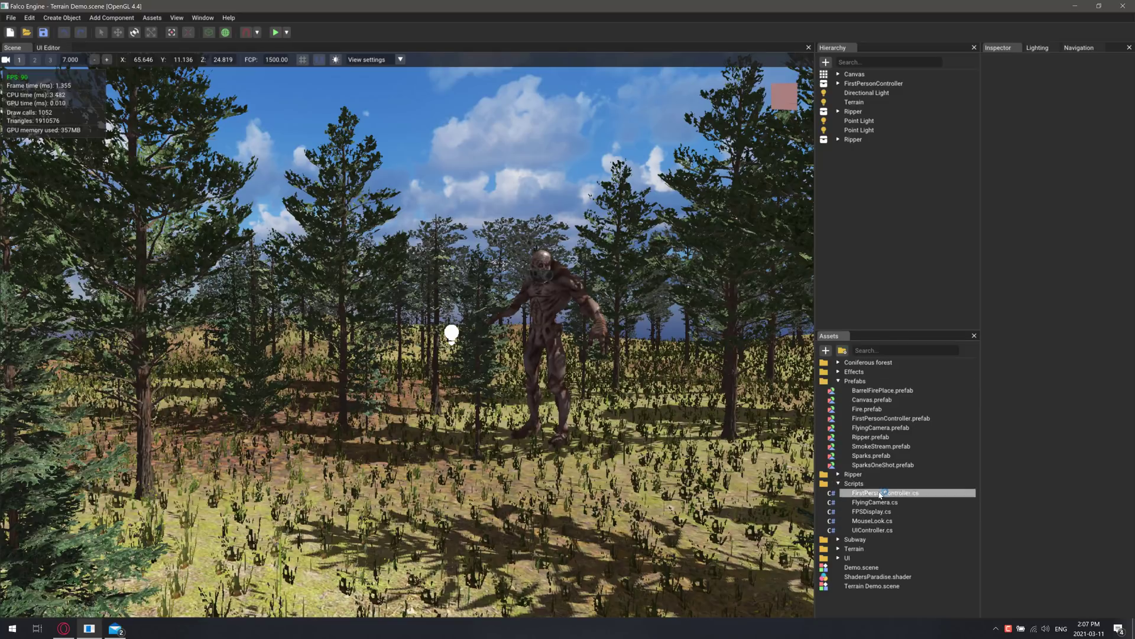
{"action": "double_click", "coordinate": [885, 492]}
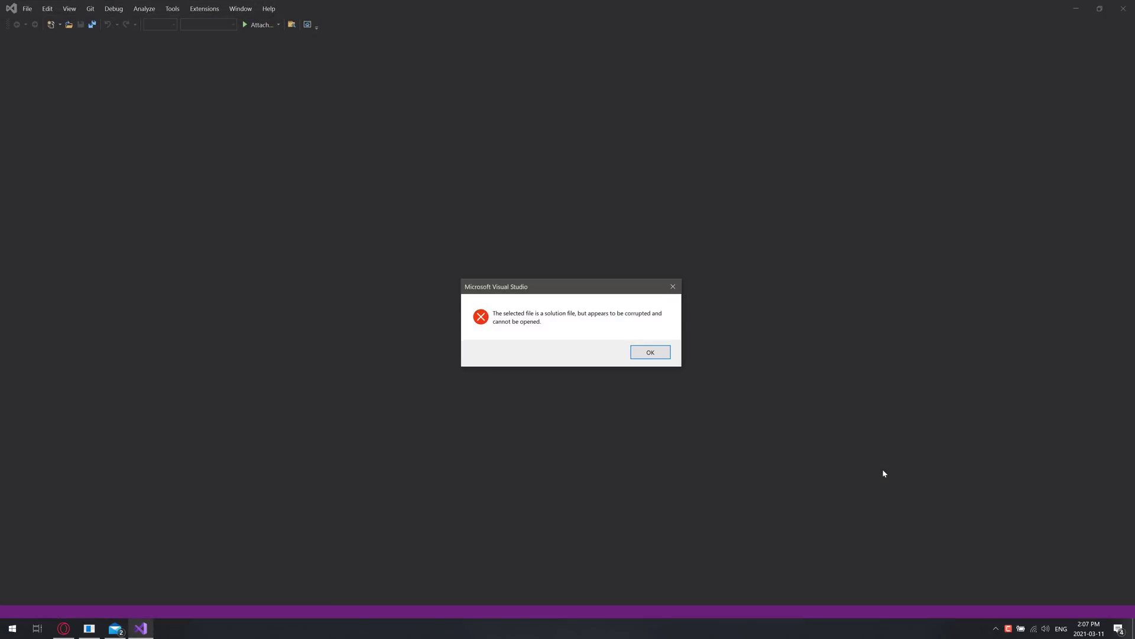
- Dismiss the error and read through FirstPersonController.cs around its Update method
{"action": "left_click", "coordinate": [649, 352]}
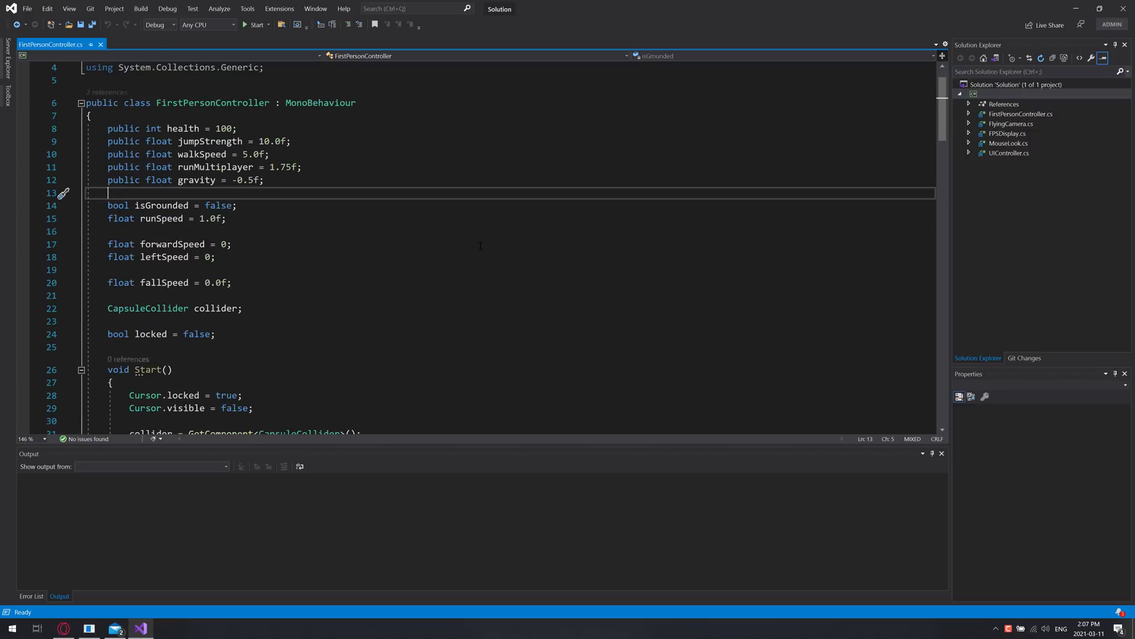
{"action": "scroll", "scroll_direction": "down", "scroll_amount": 3}
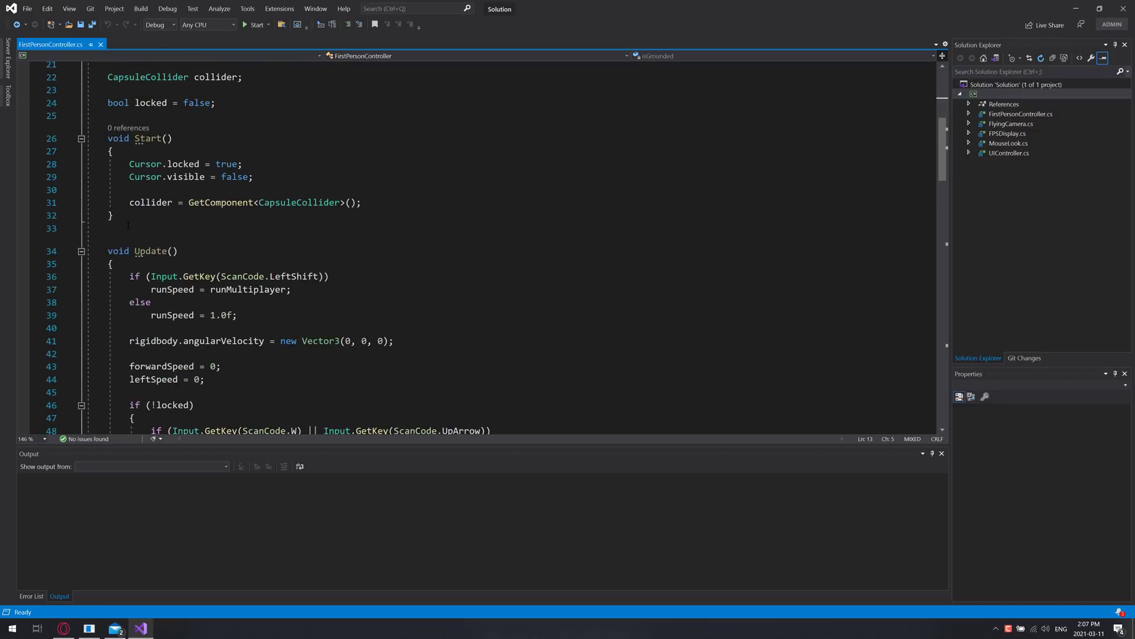
{"action": "double_click", "coordinate": [150, 251]}
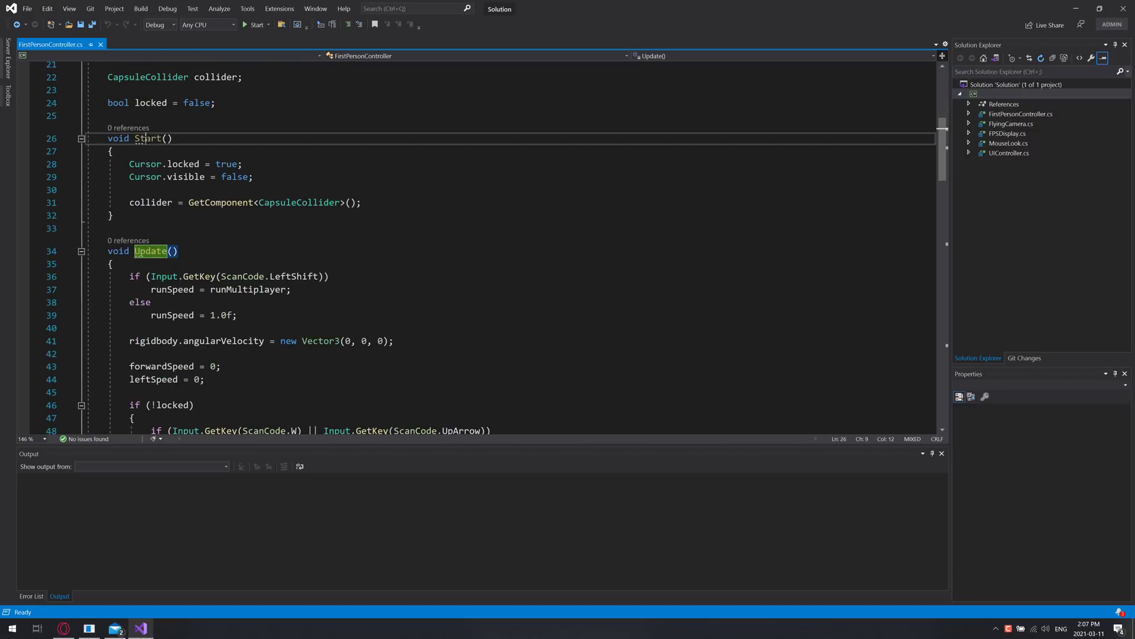
{"action": "left_click", "coordinate": [179, 251]}
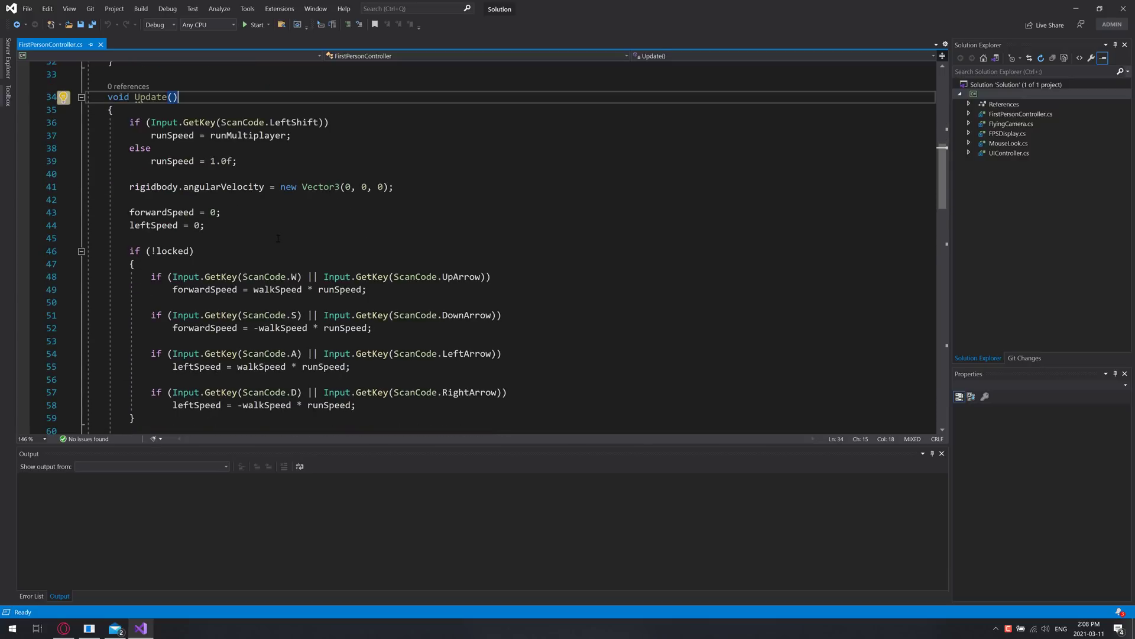
{"action": "scroll", "scroll_direction": "down", "scroll_amount": 3}
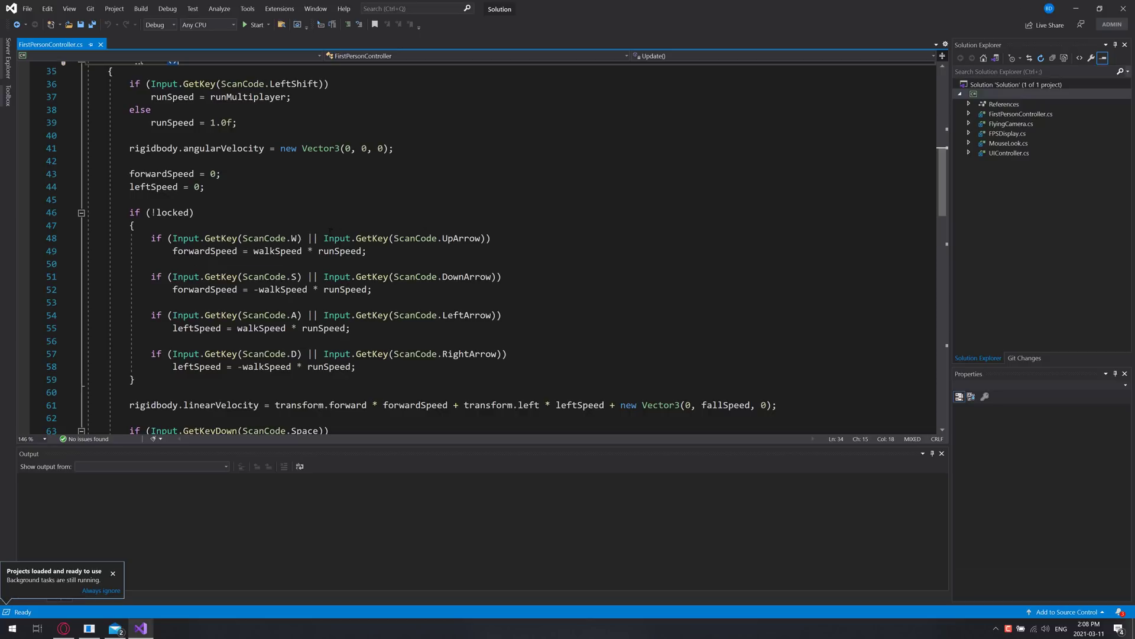
{"action": "scroll", "scroll_direction": "down", "scroll_amount": 3}
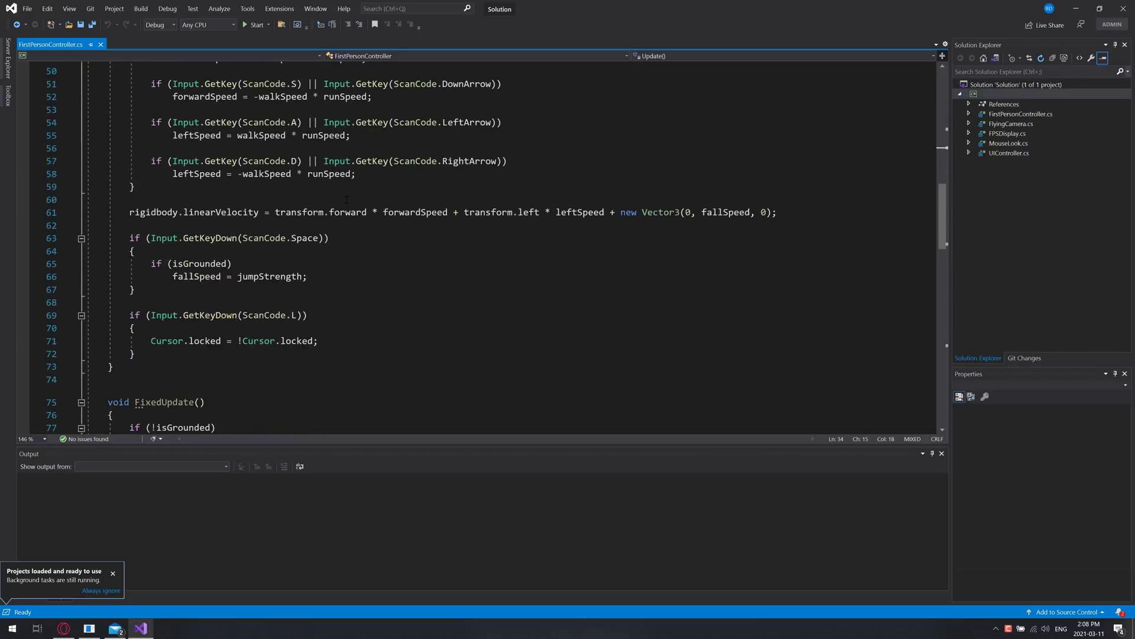
{"action": "scroll", "scroll_direction": "down", "scroll_amount": 3}
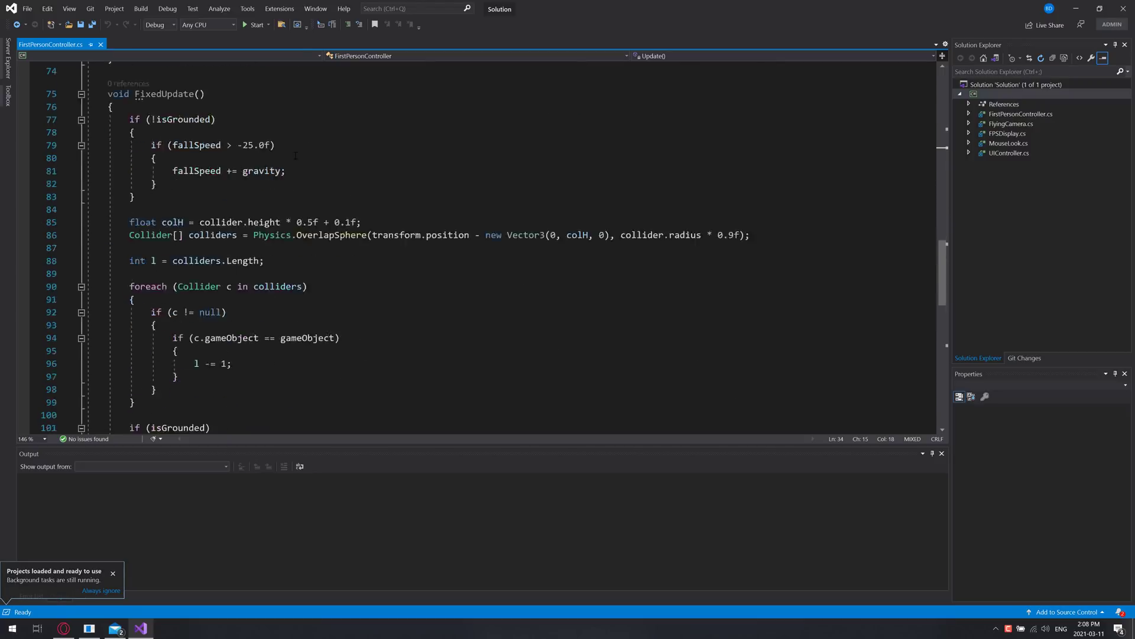
{"action": "scroll", "scroll_direction": "down", "scroll_amount": 3}
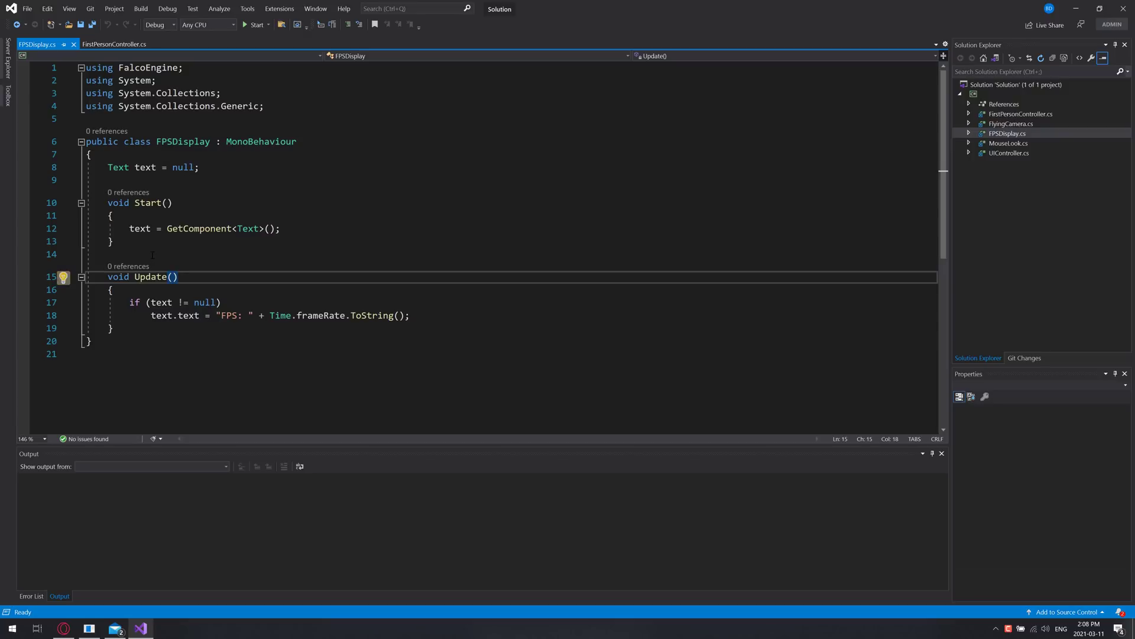
{"action": "mouse_move", "coordinate": [260, 141]}
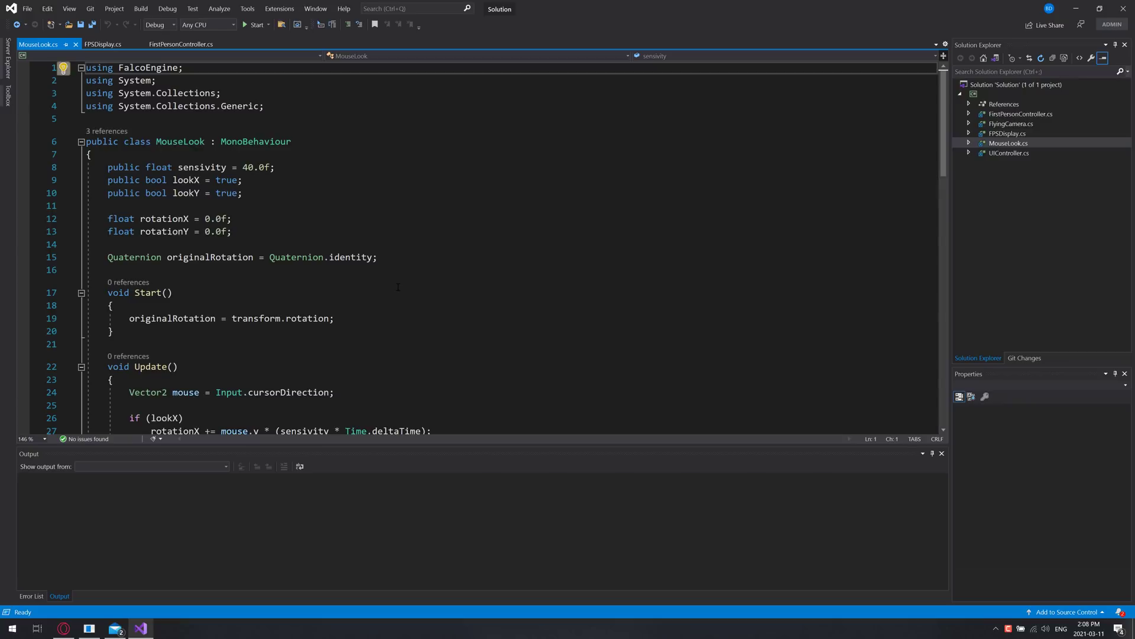
{"action": "mouse_move", "coordinate": [408, 285]}
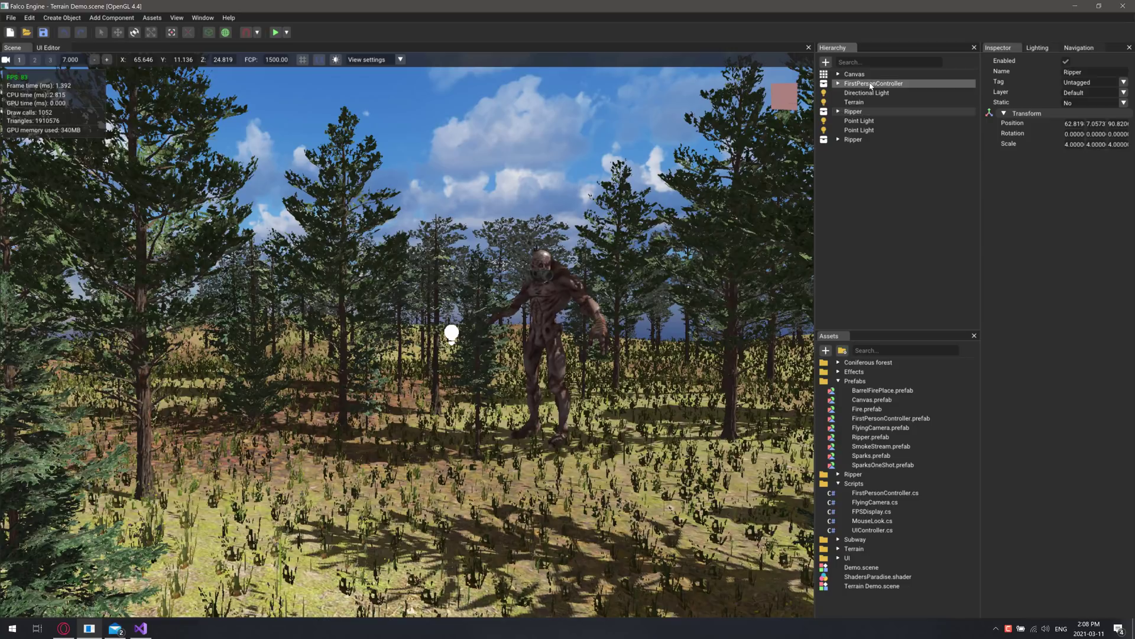
- Select FirstPersonController in the Hierarchy to show its rigid body, collider, MouseLook and controller properties
{"action": "left_click", "coordinate": [873, 83]}
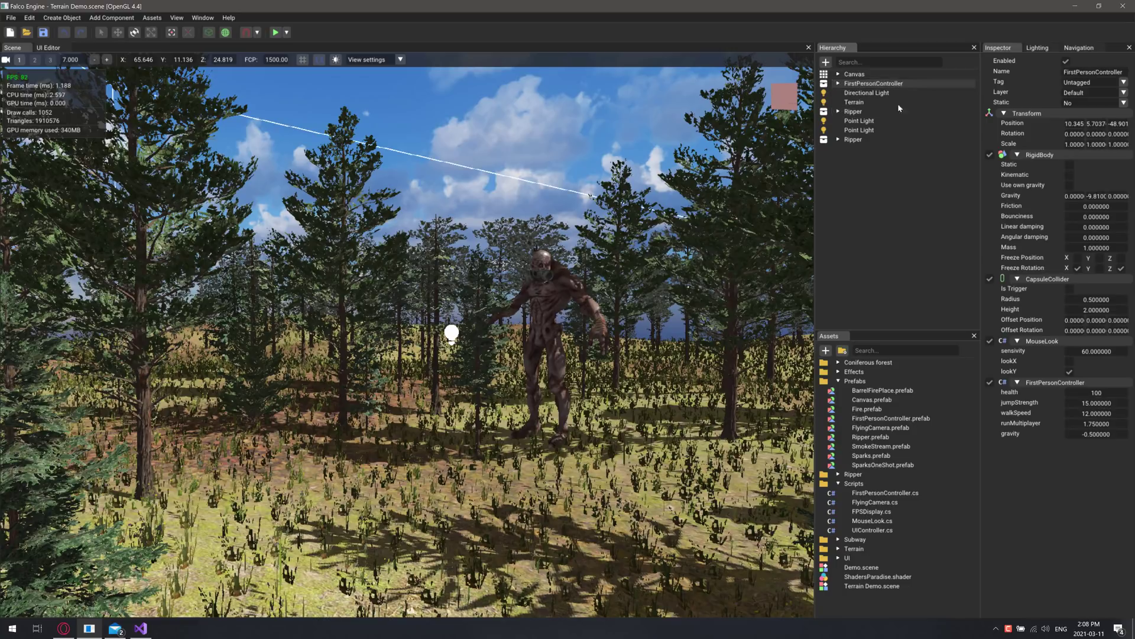
{"action": "left_click", "coordinate": [873, 83]}
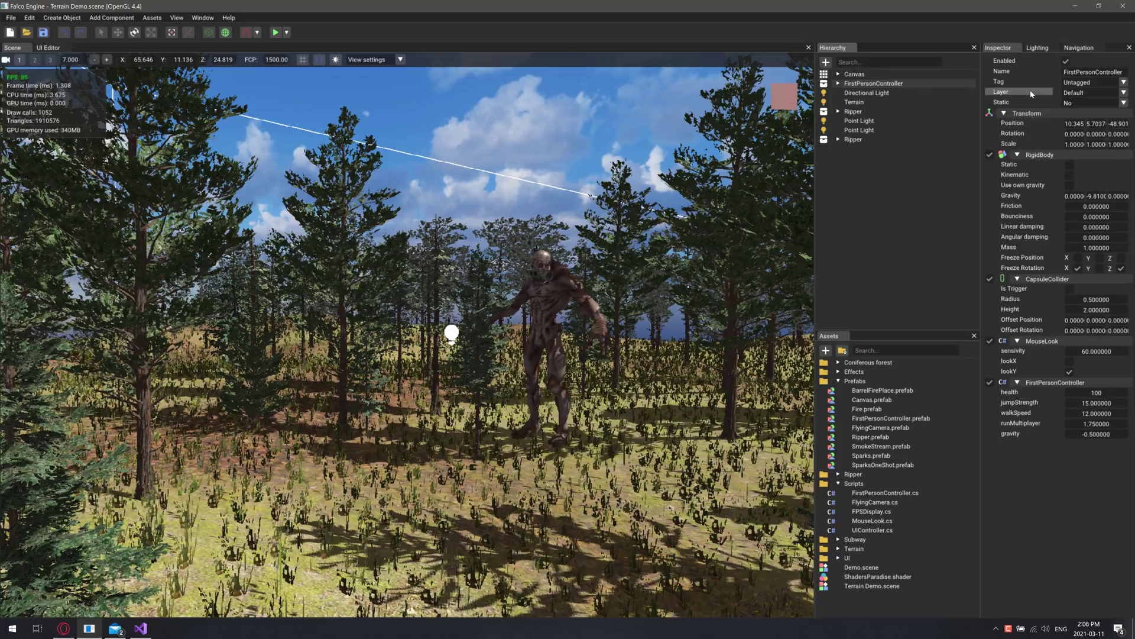
{"action": "mouse_move", "coordinate": [1041, 294]}
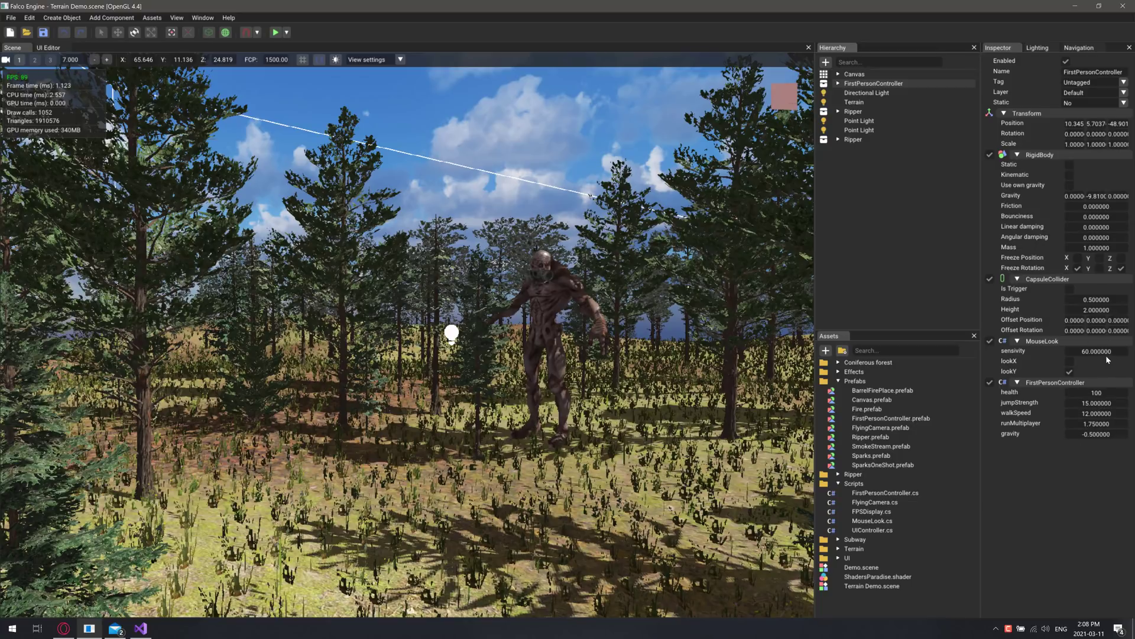
{"action": "mouse_move", "coordinate": [447, 376]}
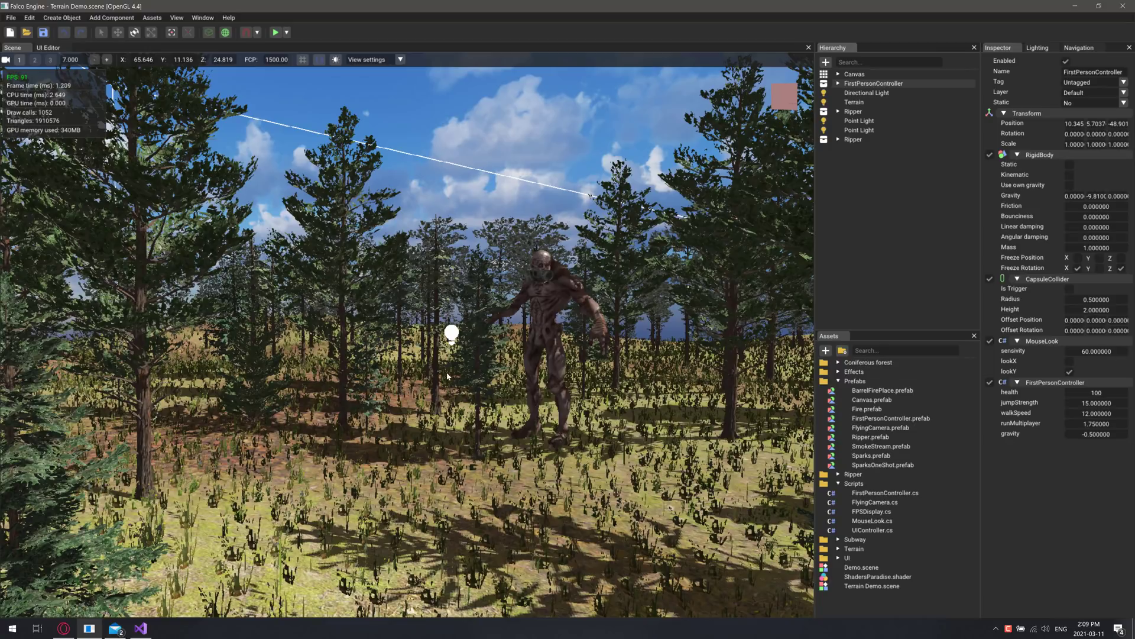
- Create a Particle System via Create Object > Effects and add one default emitter with no material
{"action": "left_click", "coordinate": [61, 17]}
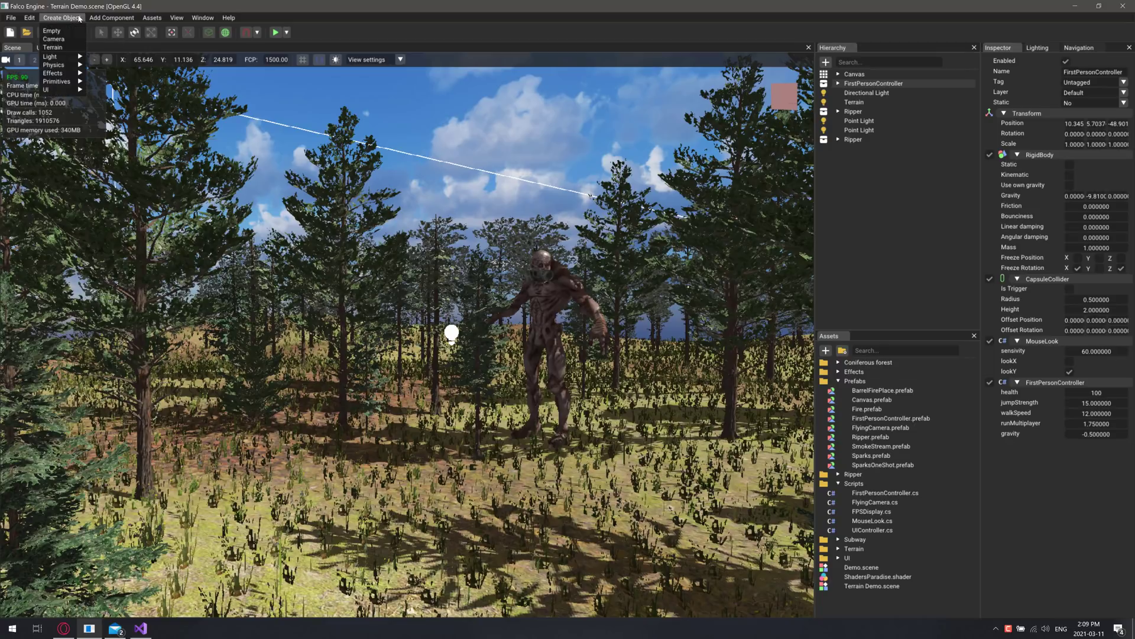
{"action": "mouse_move", "coordinate": [53, 64]}
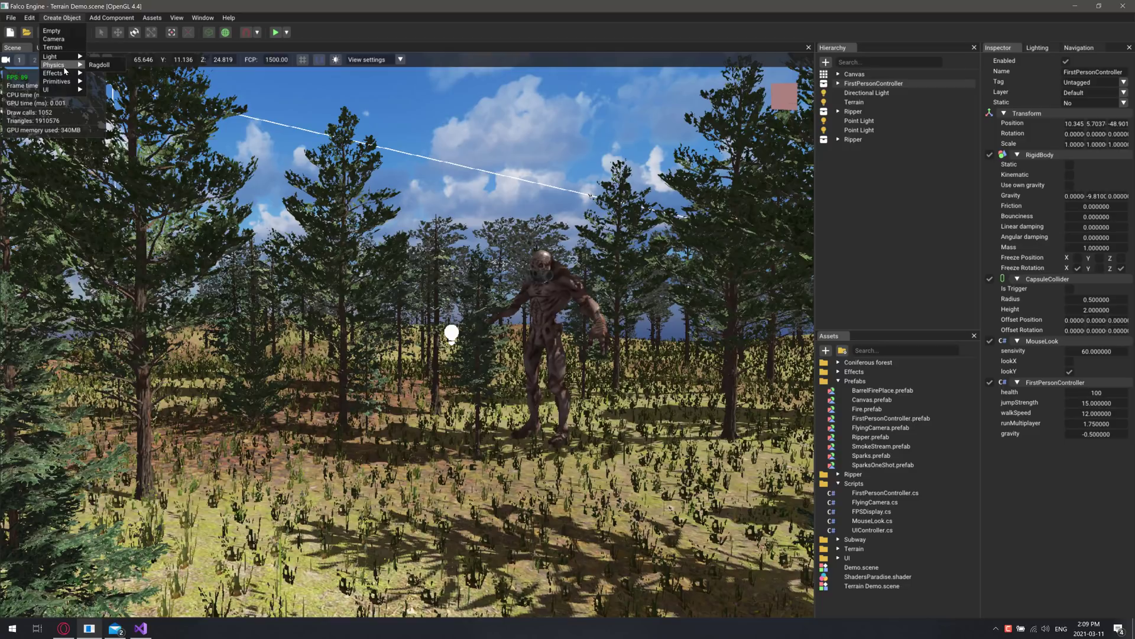
{"action": "mouse_move", "coordinate": [53, 72]}
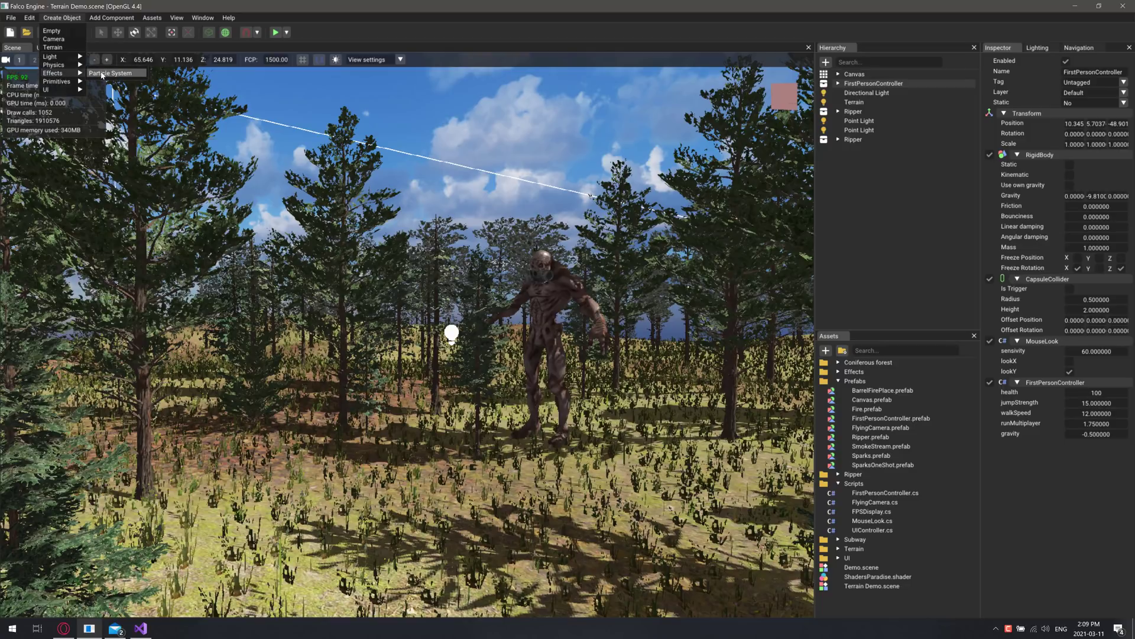
{"action": "left_click", "coordinate": [109, 73]}
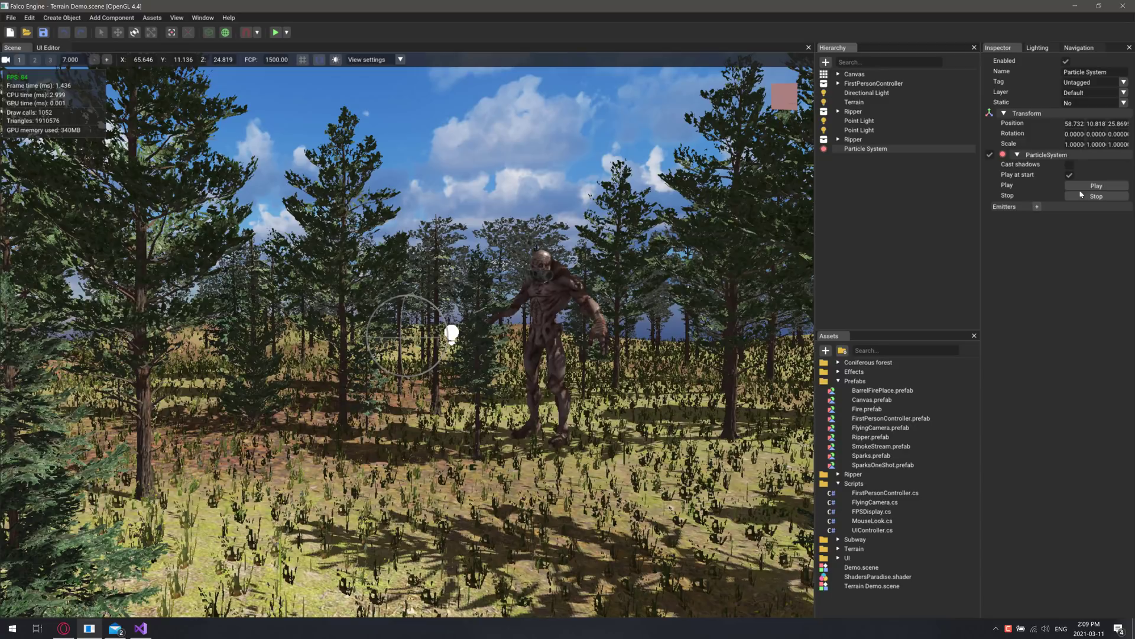
{"action": "left_click", "coordinate": [1000, 206]}
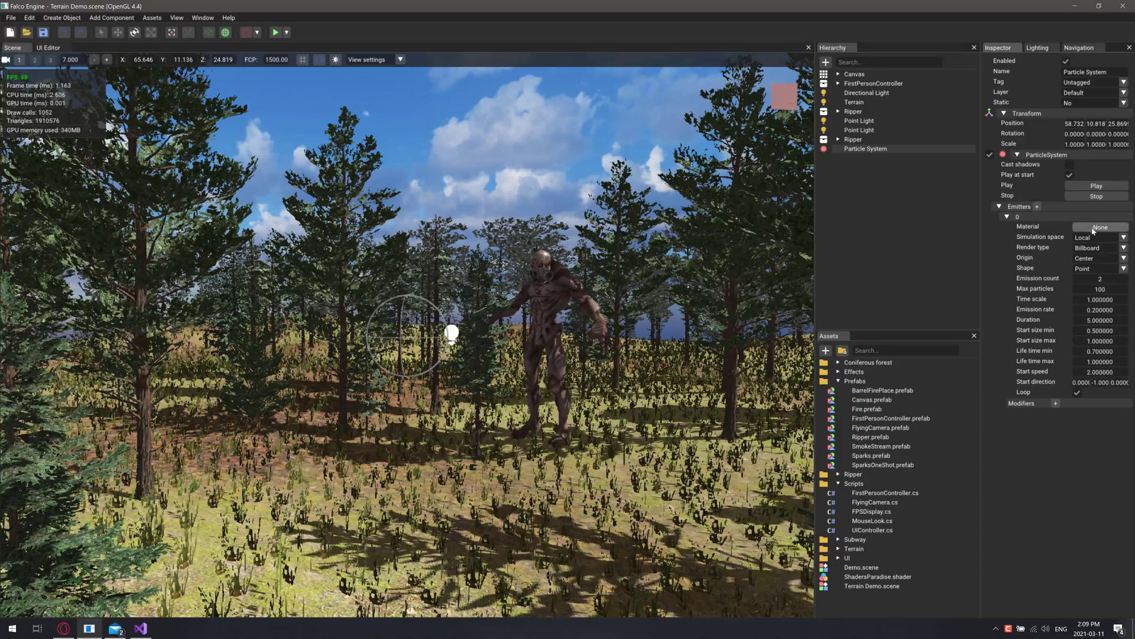
{"action": "left_click", "coordinate": [865, 408]}
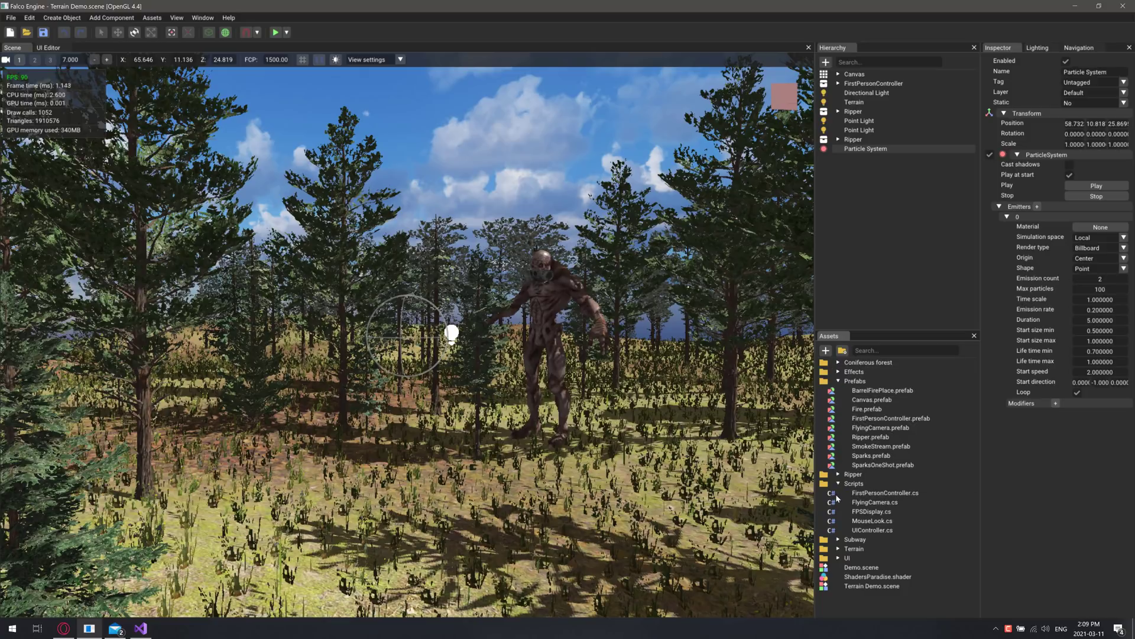
- Assign Fire.material to emitter 0 and add a second emitter using Smoke.material
{"action": "left_click", "coordinate": [837, 372]}
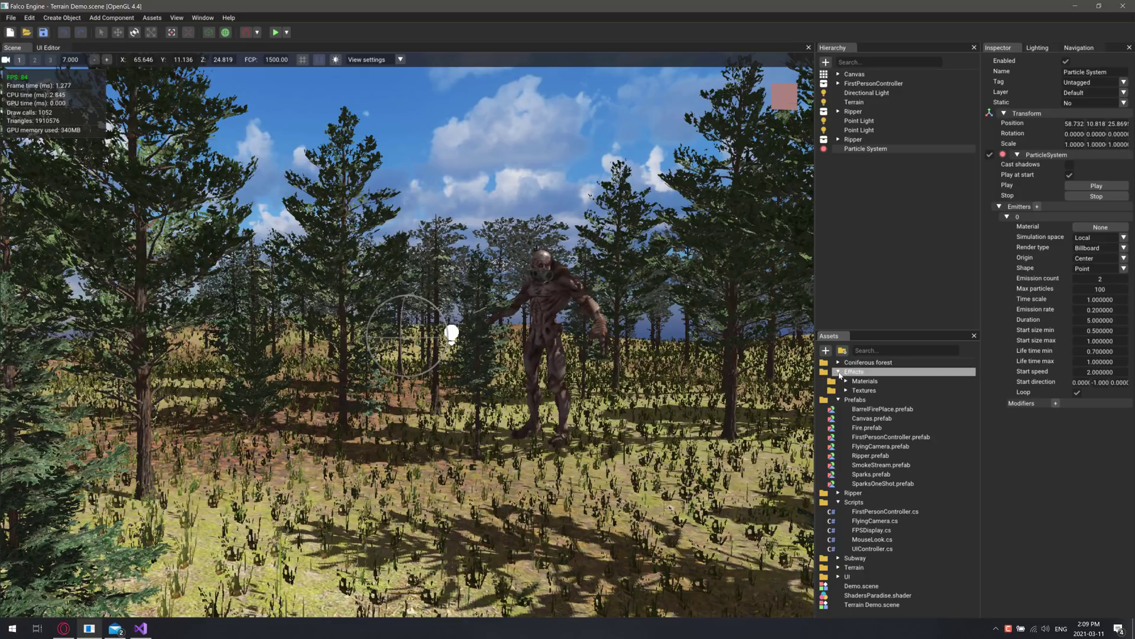
{"action": "left_click", "coordinate": [865, 379]}
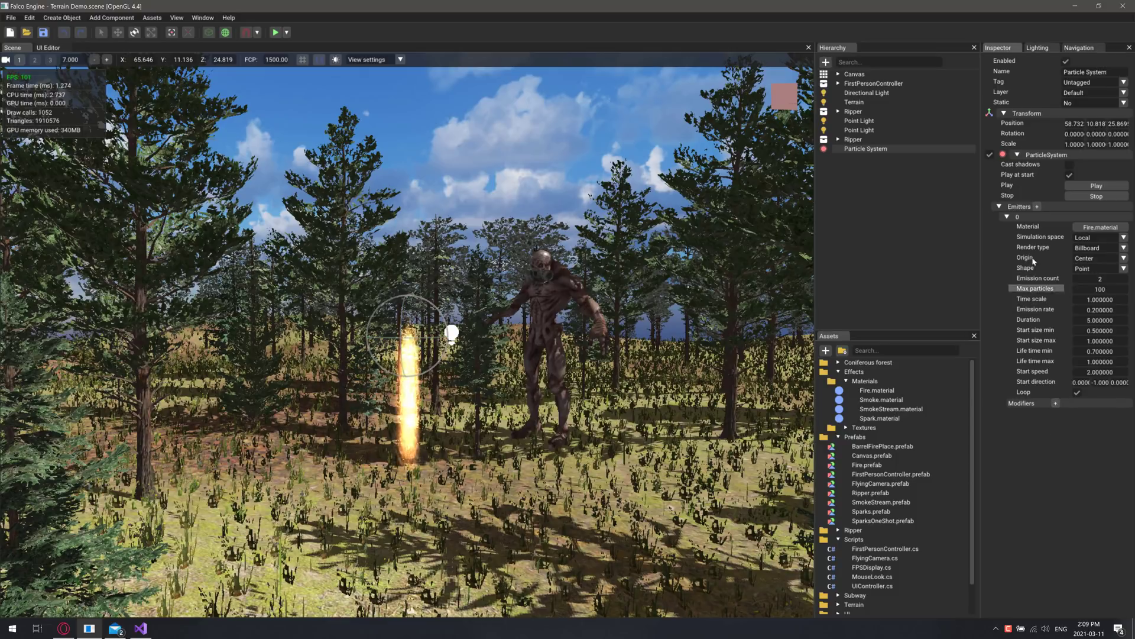
{"action": "left_click", "coordinate": [1037, 206]}
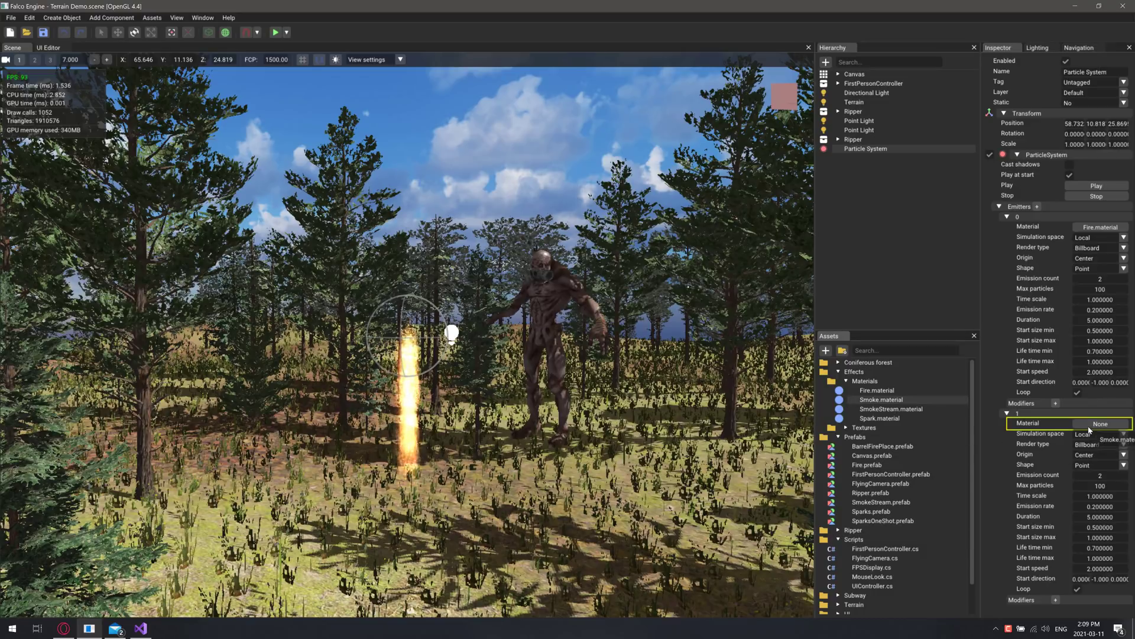
{"action": "left_click", "coordinate": [1102, 438]}
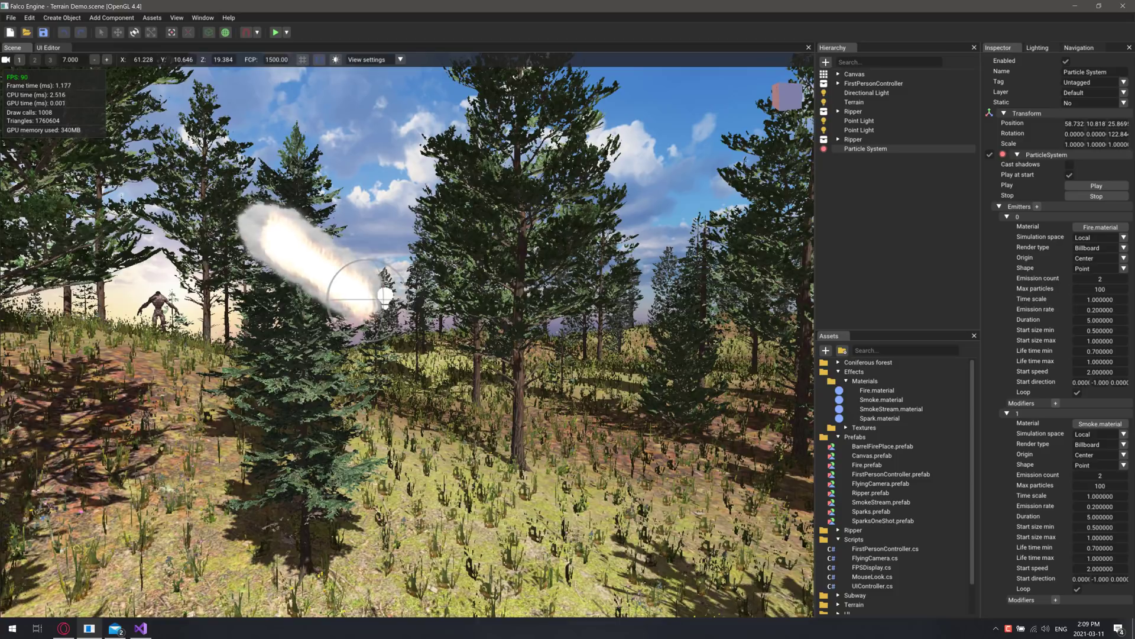
- Load Demo.scene from the Assets panel, replacing the Terrain Demo with the subway scene
{"action": "scroll", "scroll_direction": "down", "scroll_amount": 3}
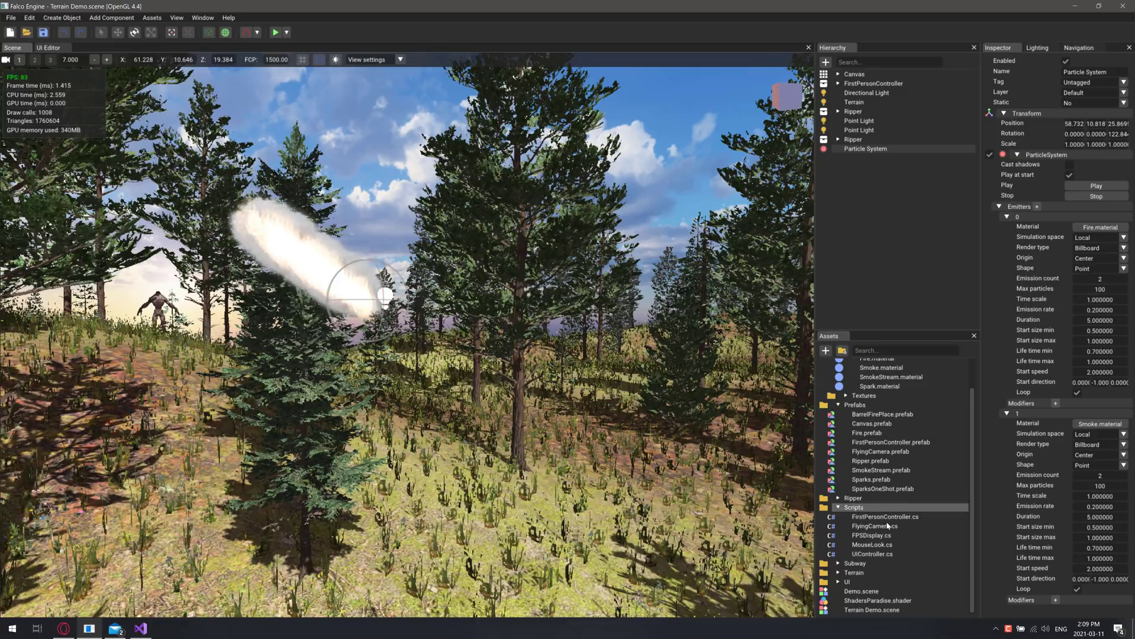
{"action": "left_click", "coordinate": [863, 591]}
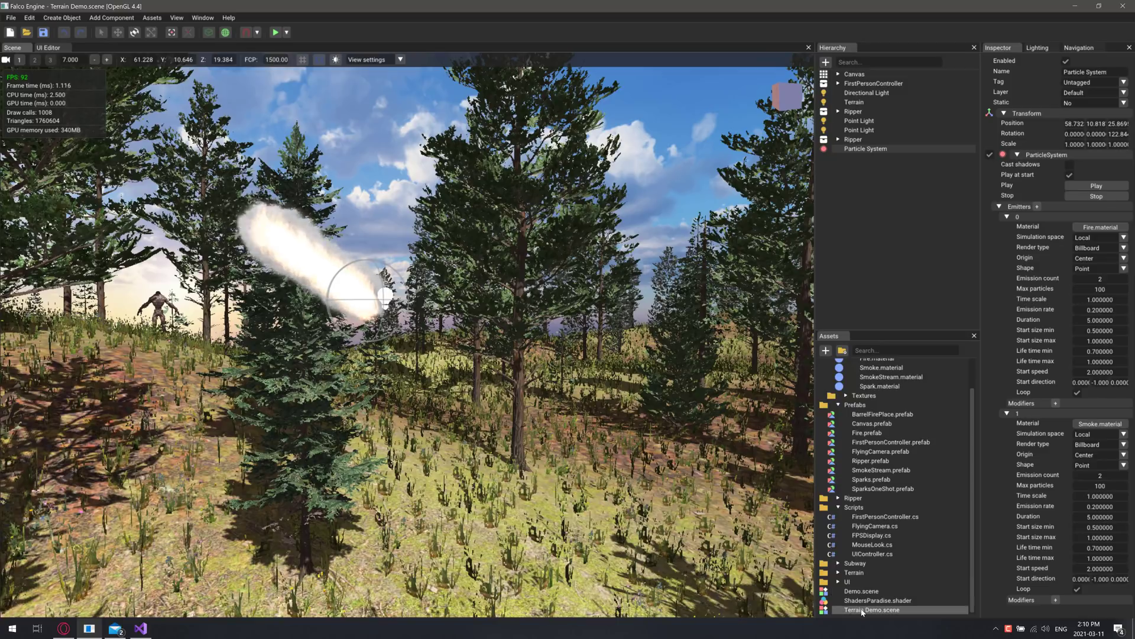
{"action": "double_click", "coordinate": [861, 591]}
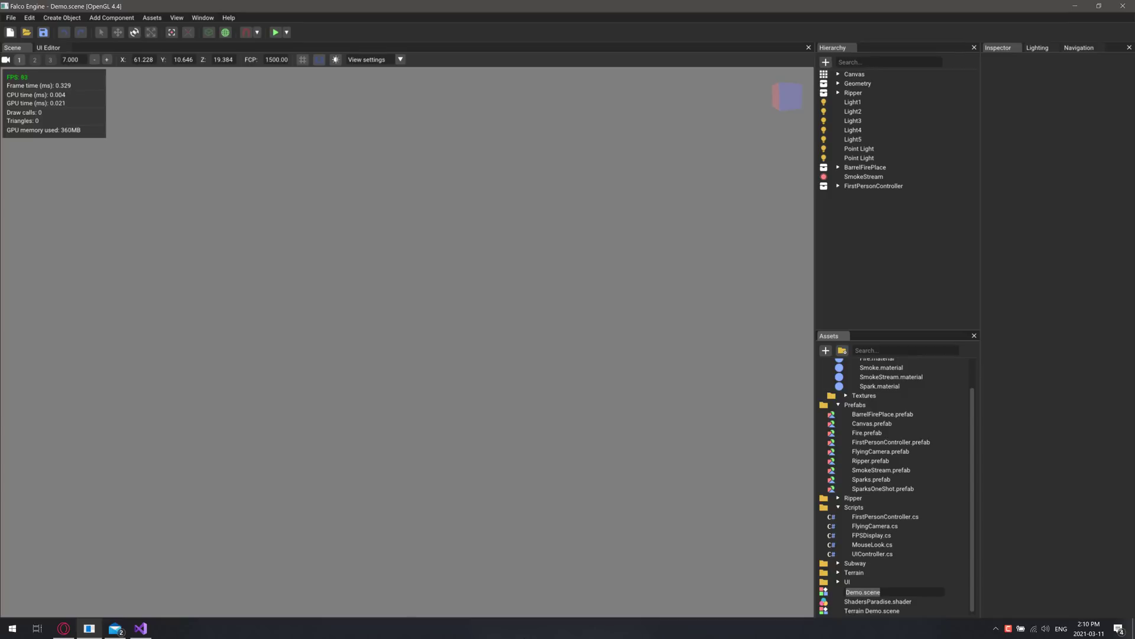
{"action": "mouse_move", "coordinate": [539, 304]}
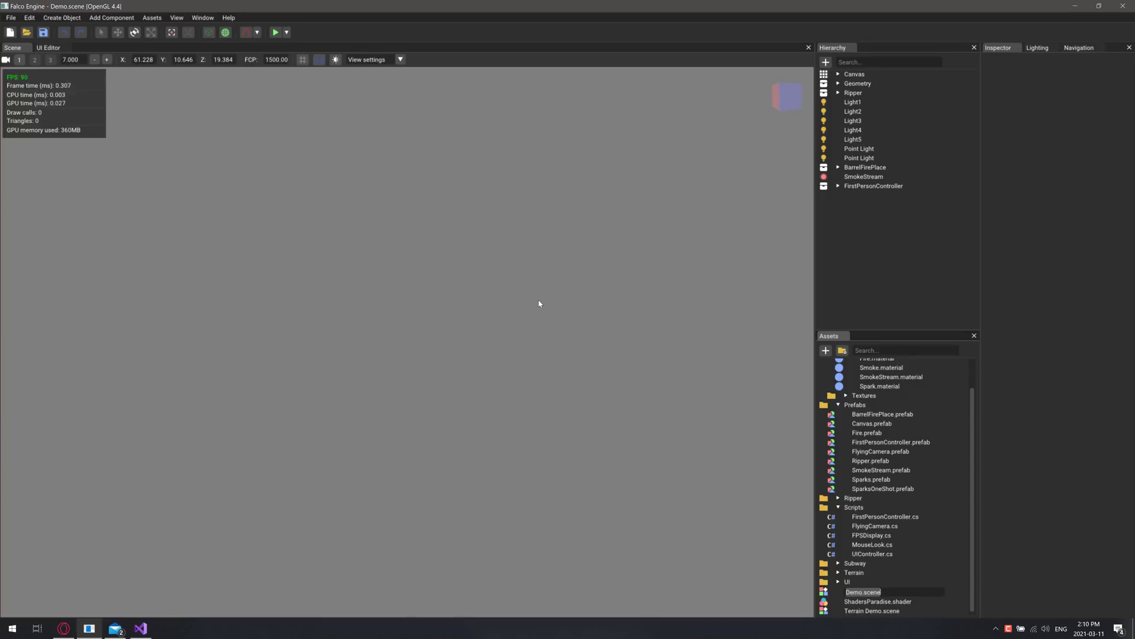
{"action": "mouse_move", "coordinate": [530, 299]}
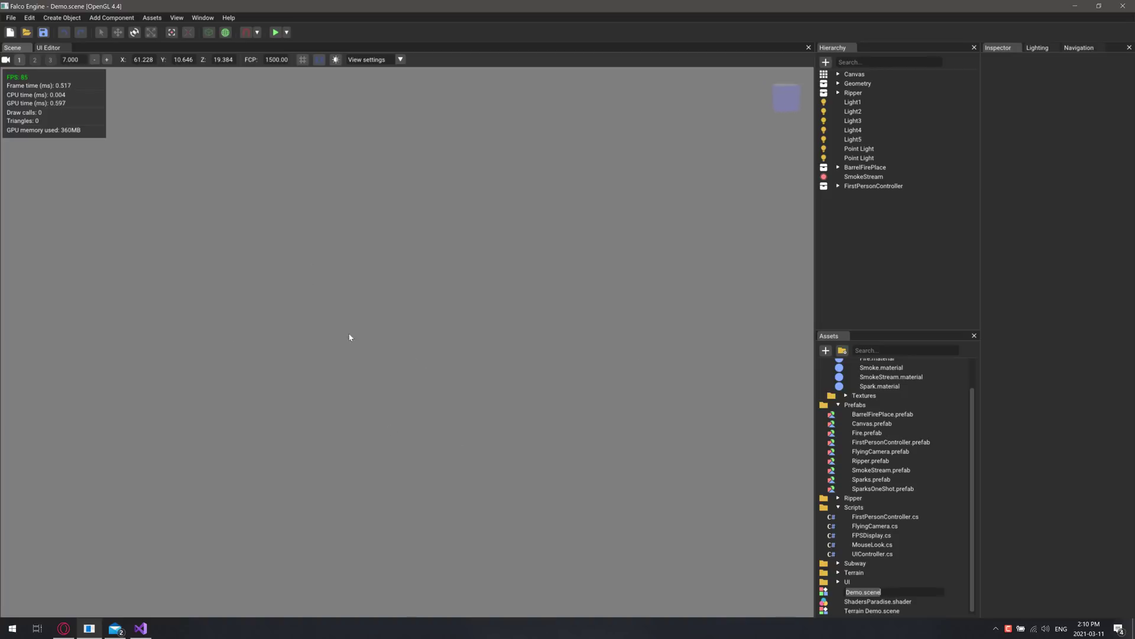
{"action": "mouse_move", "coordinate": [356, 317]}
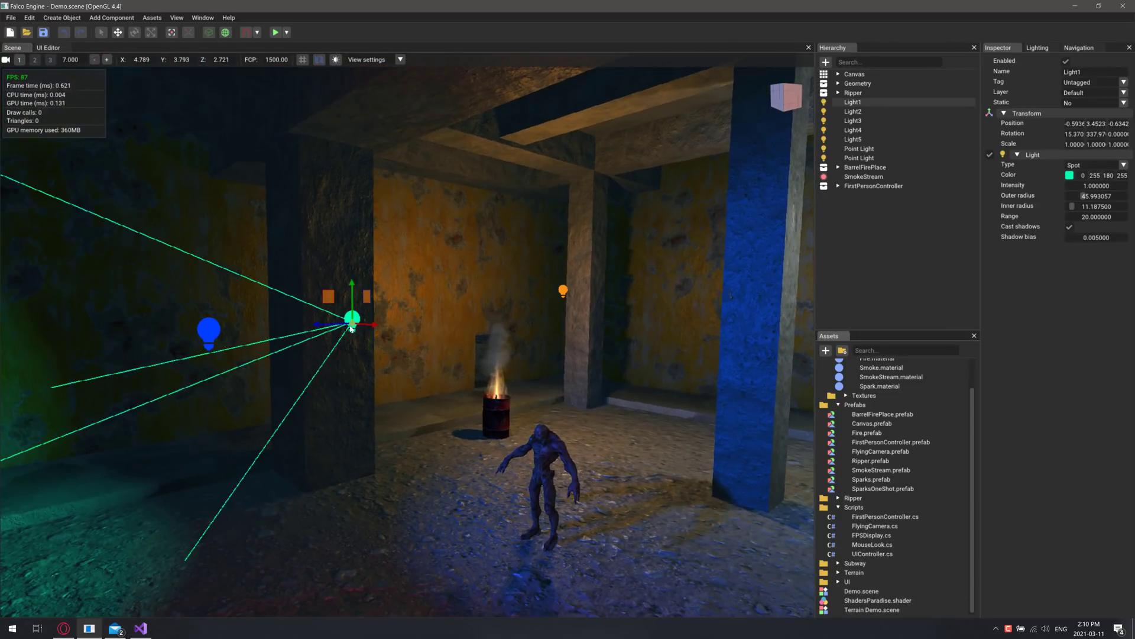
- Move the teal spotlight Light1 back toward the burning barrel, then switch to the web browser
{"action": "left_click_drag", "start_coordinate": [352, 317], "coordinate": [69, 326]}
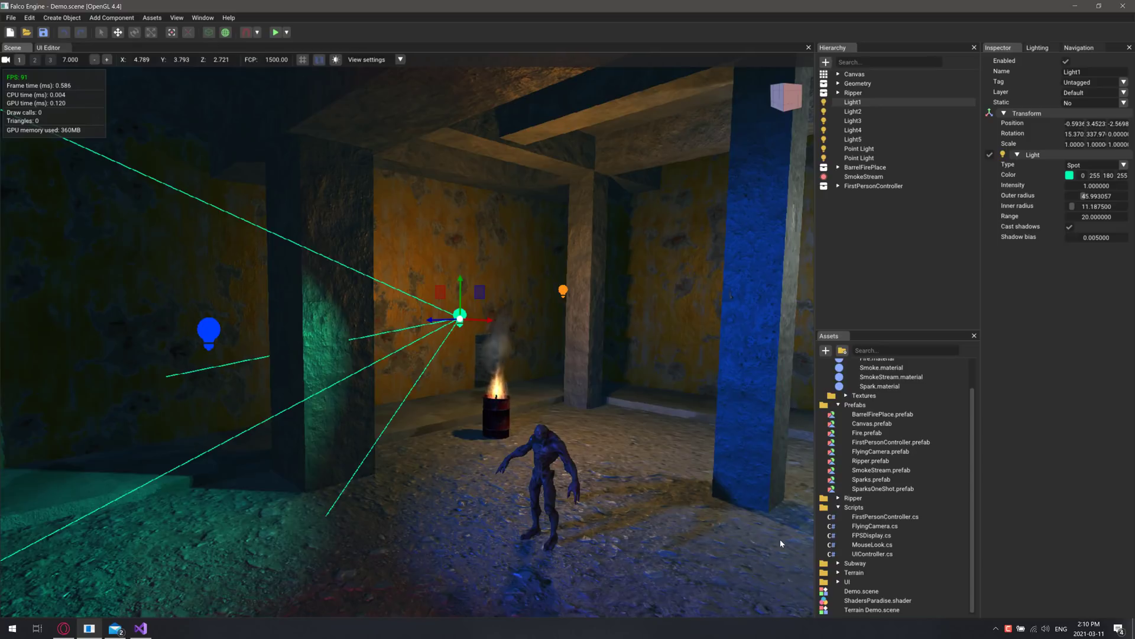
{"action": "key", "text": "alt+tab"}
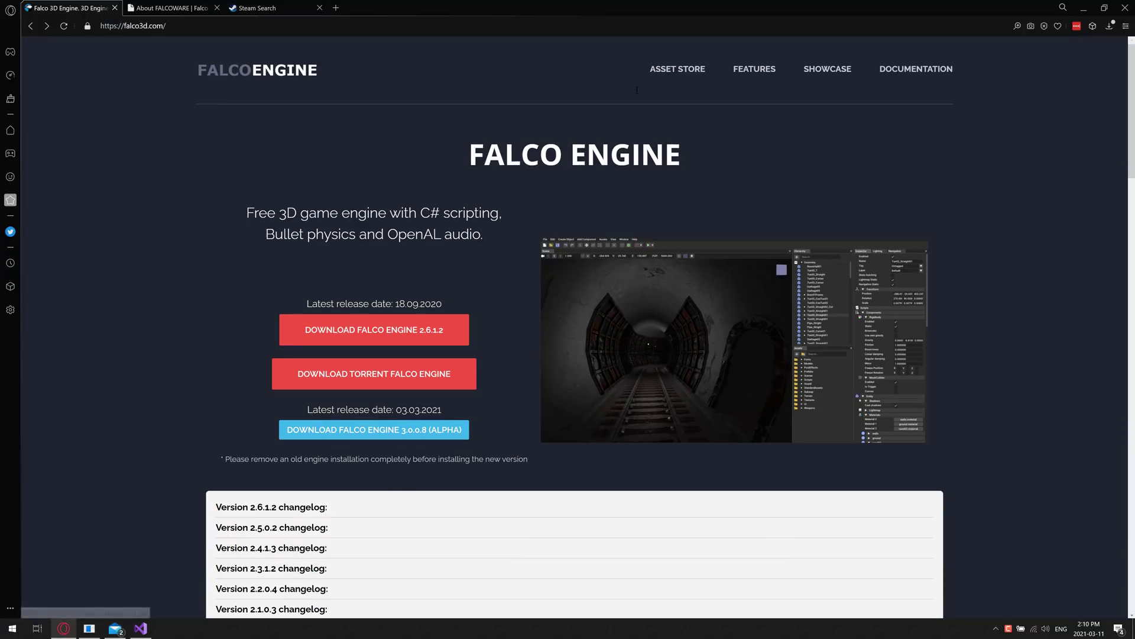
- View the Falco Engine homepage full screen and expand the 2.6.1.2 changelog, scrolling its release notes
{"action": "key", "text": "F11"}
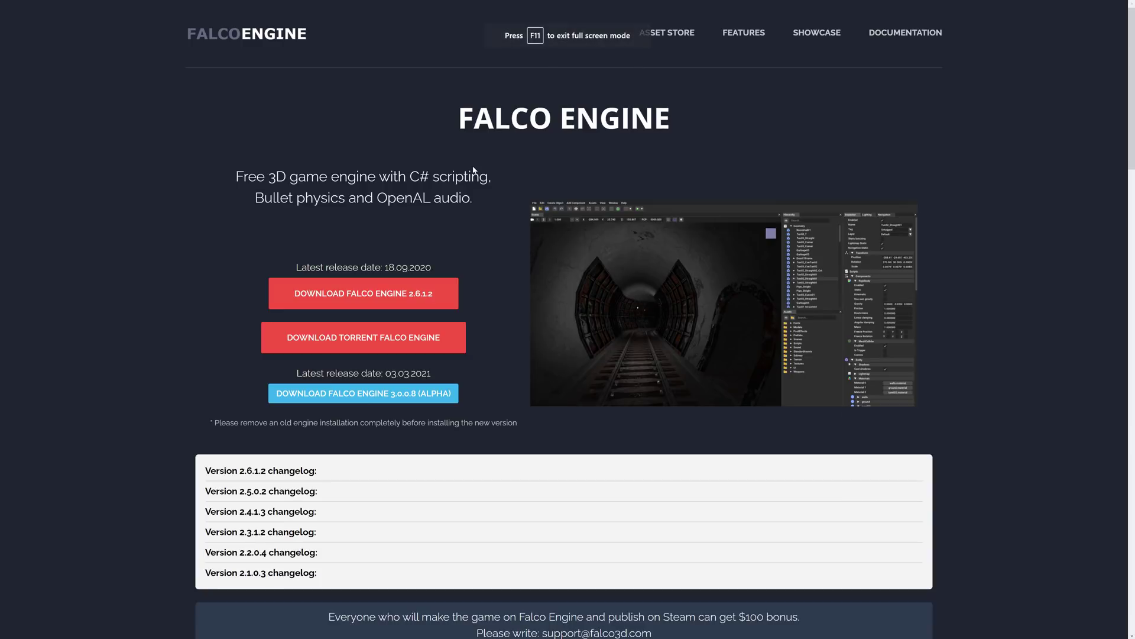
{"action": "mouse_move", "coordinate": [367, 325]}
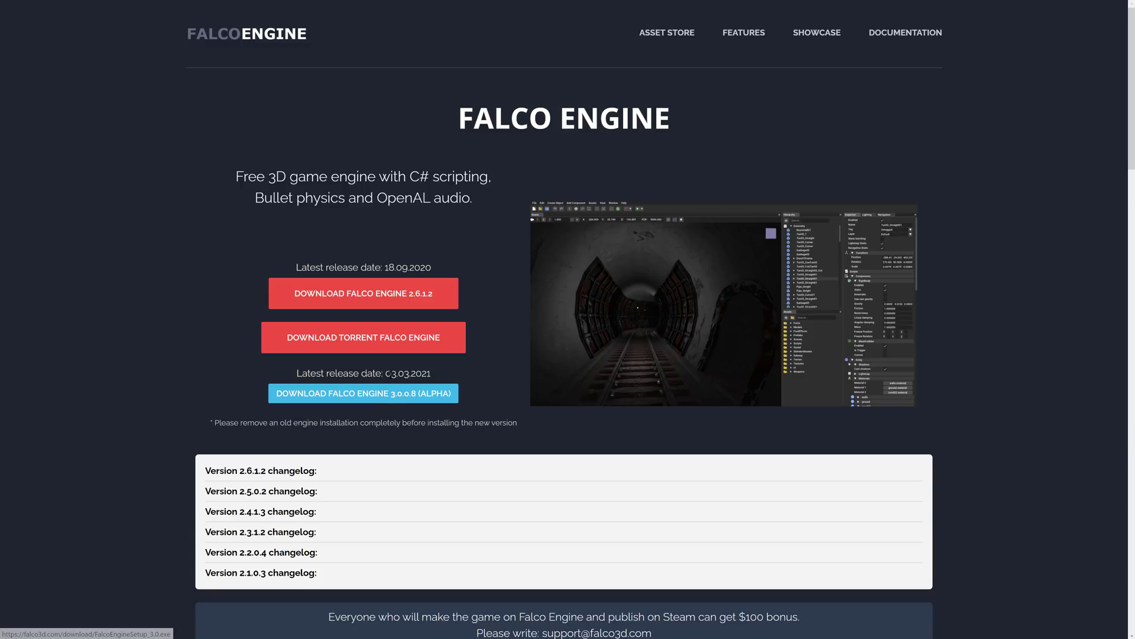
{"action": "double_click", "coordinate": [389, 372]}
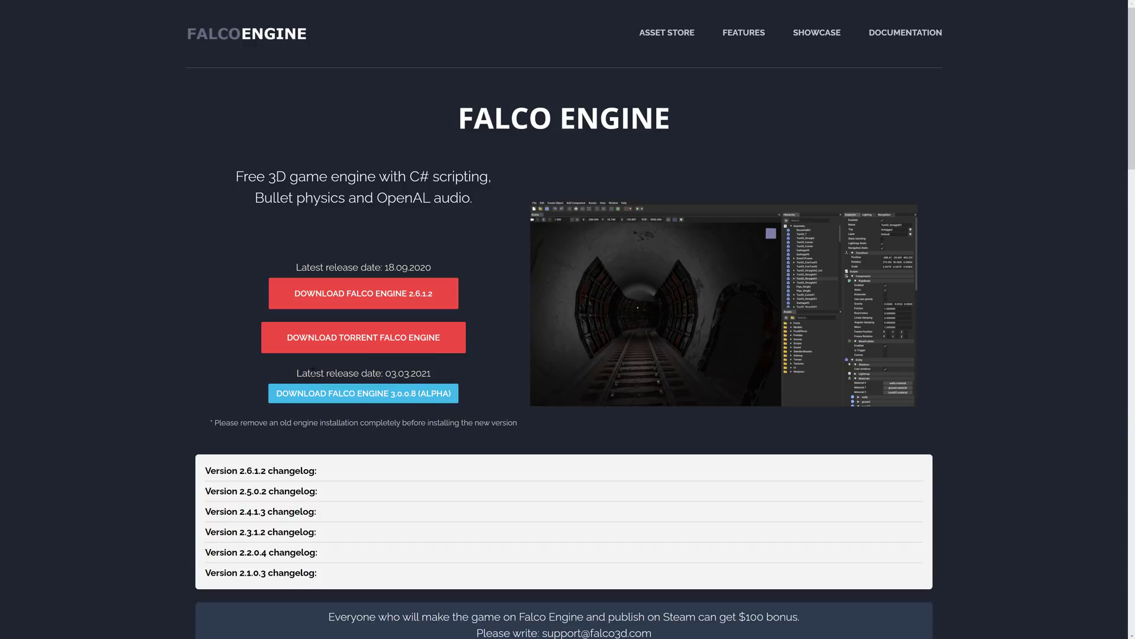
{"action": "scroll", "scroll_direction": "down", "scroll_amount": 3}
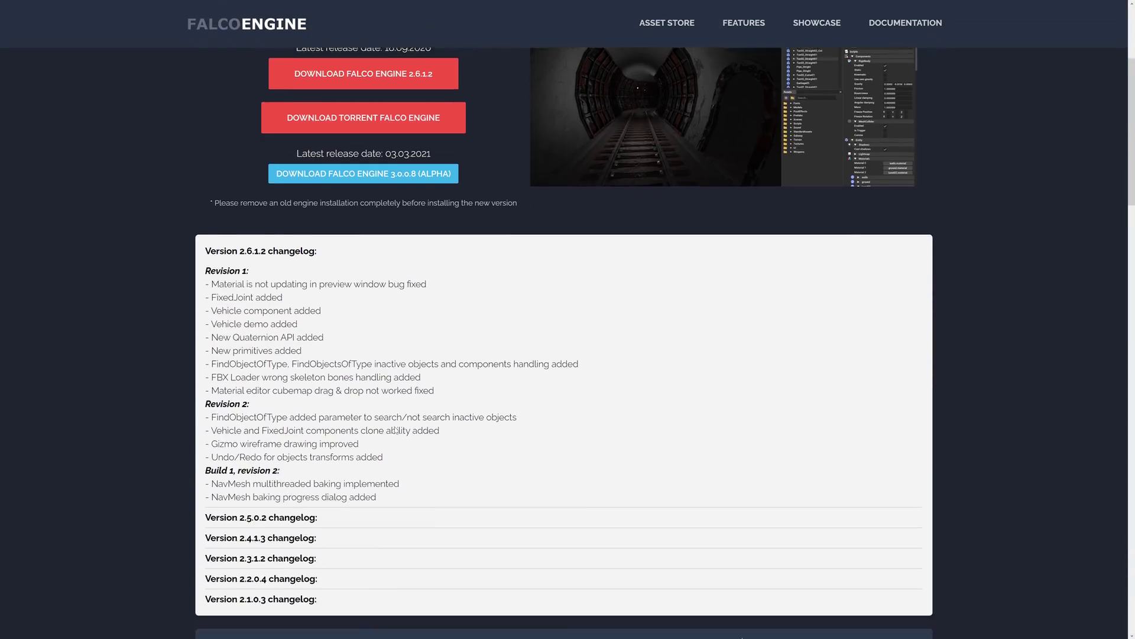
{"action": "scroll", "scroll_direction": "down", "scroll_amount": 3}
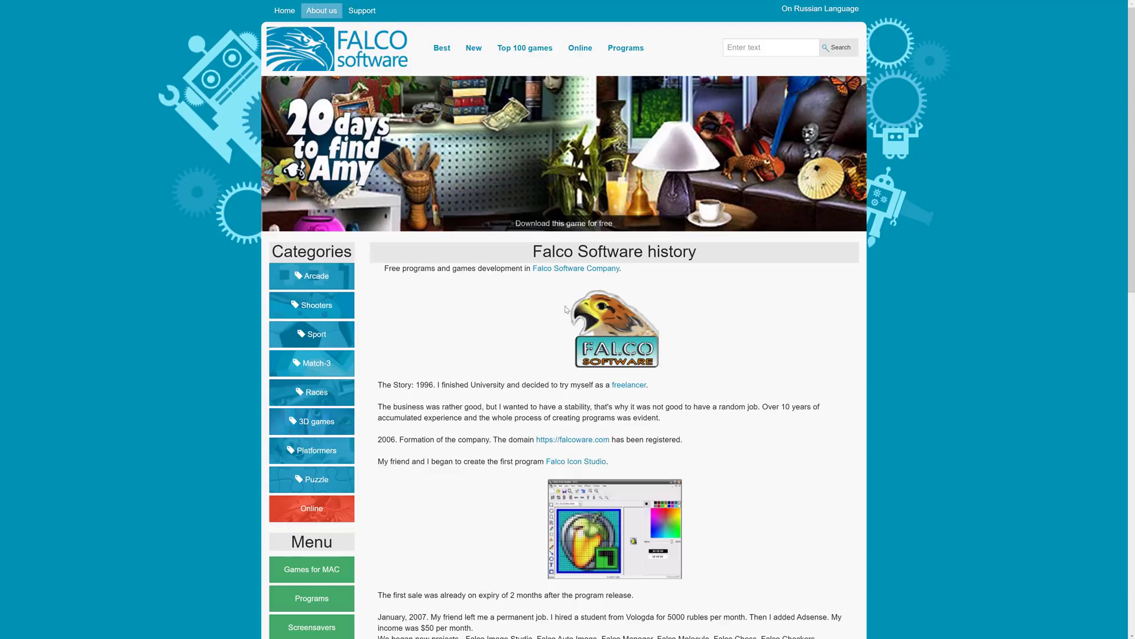
- Scroll through the Falco Software company history page
{"action": "scroll", "scroll_direction": "down", "scroll_amount": 3}
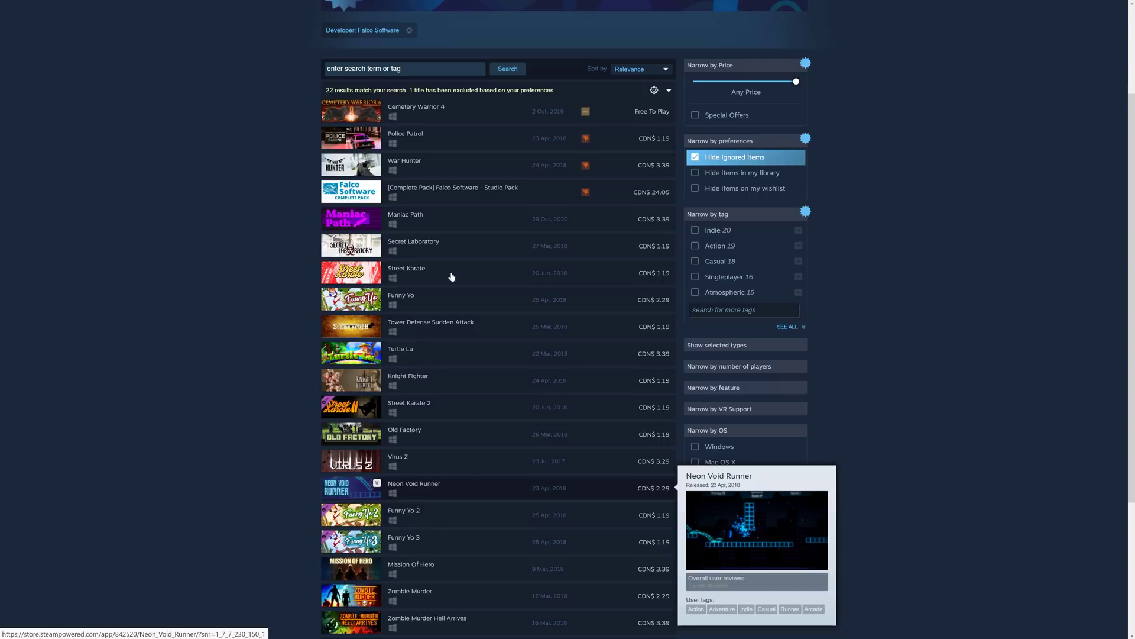
- Scroll the Falco Software developer search results listing its 22 games
{"action": "scroll", "scroll_direction": "down", "scroll_amount": 3}
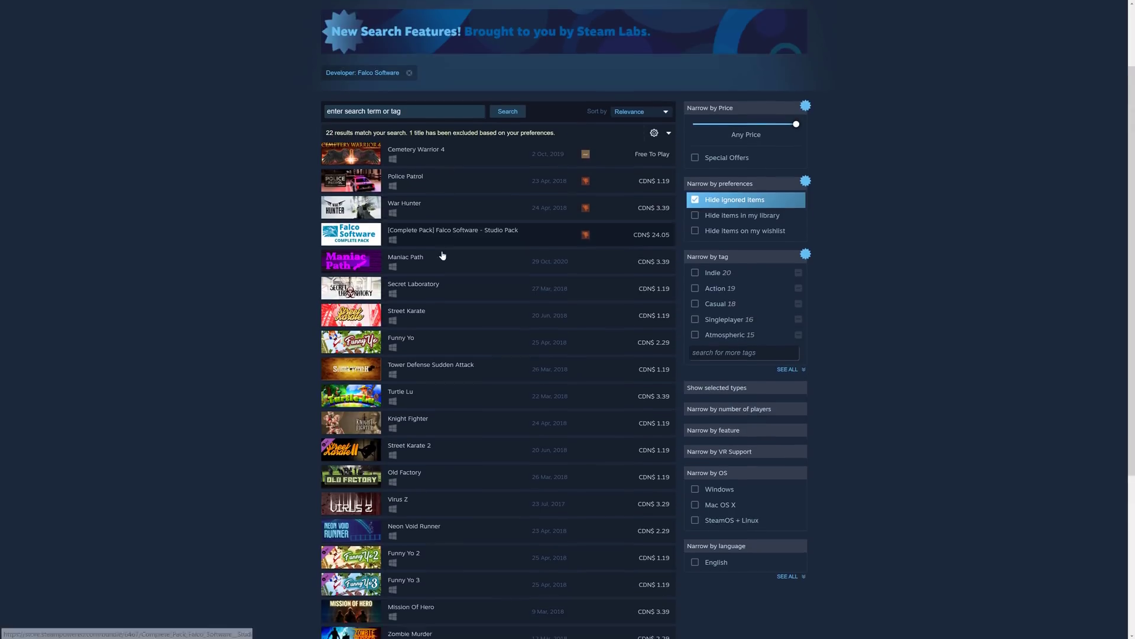
{"action": "scroll", "scroll_direction": "down", "scroll_amount": 3}
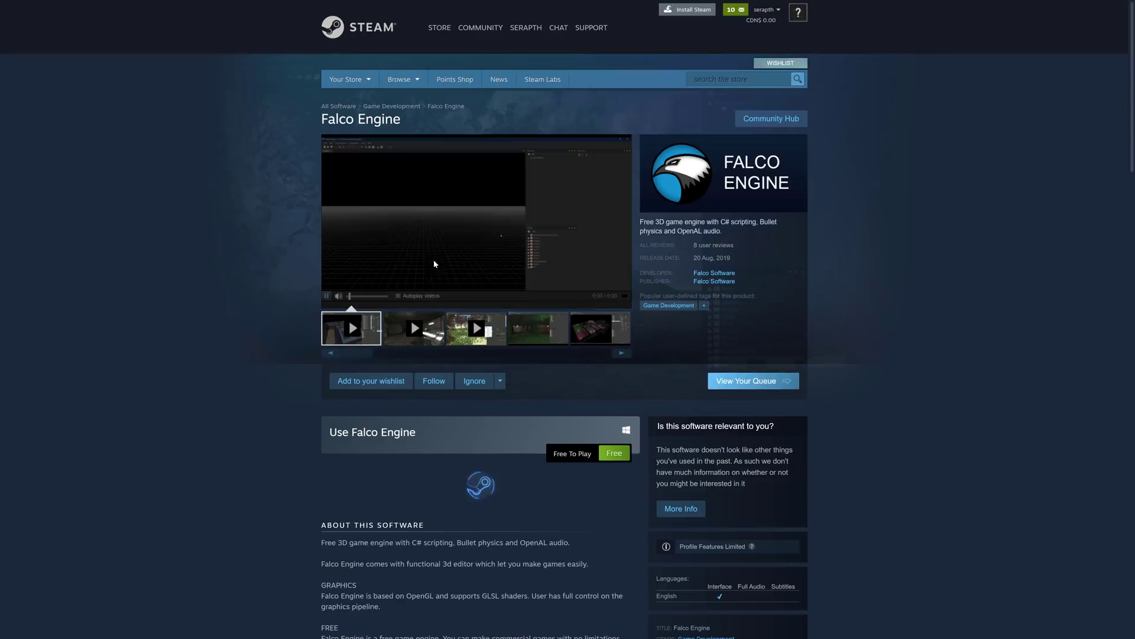
{"action": "scroll", "scroll_direction": "down", "scroll_amount": 3}
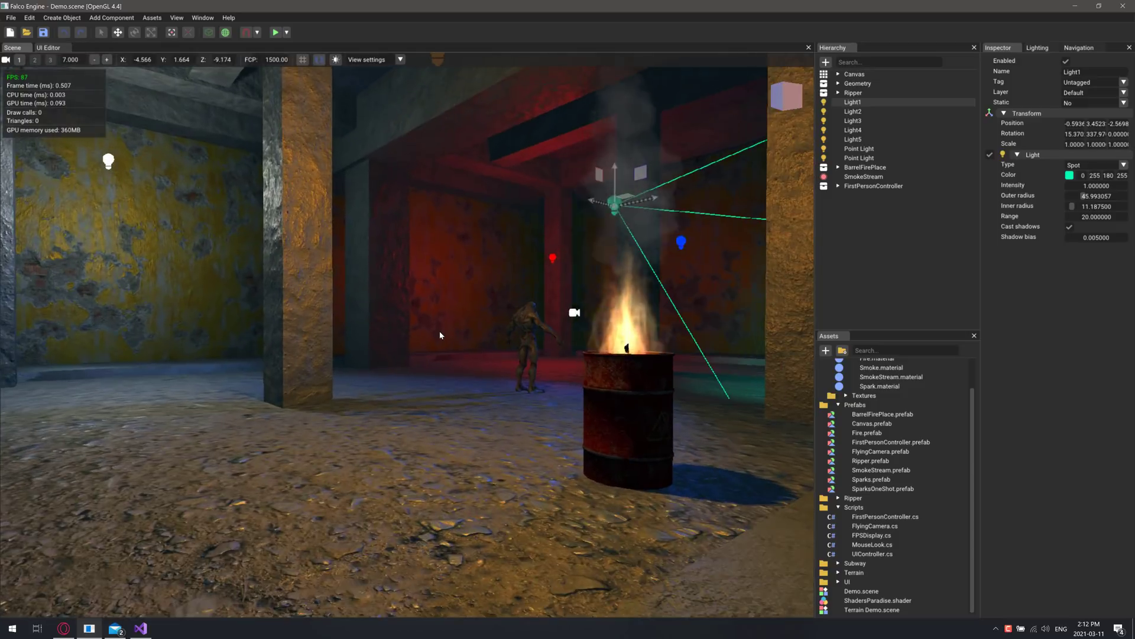
- Bring up the Build project dialog via File > Build Project and move it to the centre
{"action": "left_click", "coordinate": [11, 18]}
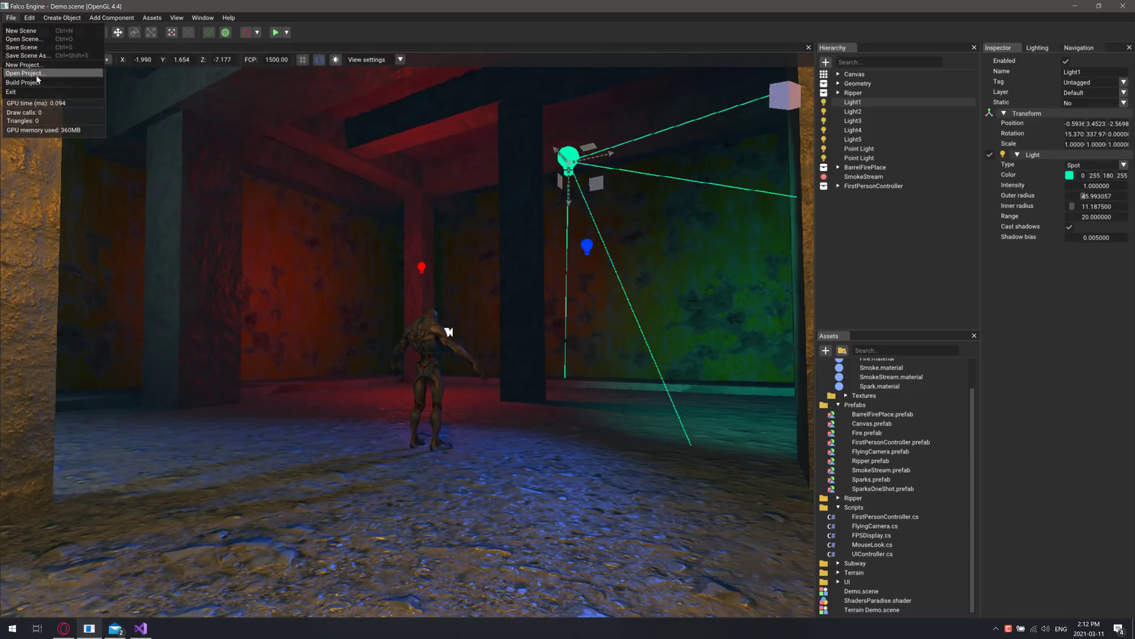
{"action": "left_click", "coordinate": [25, 81]}
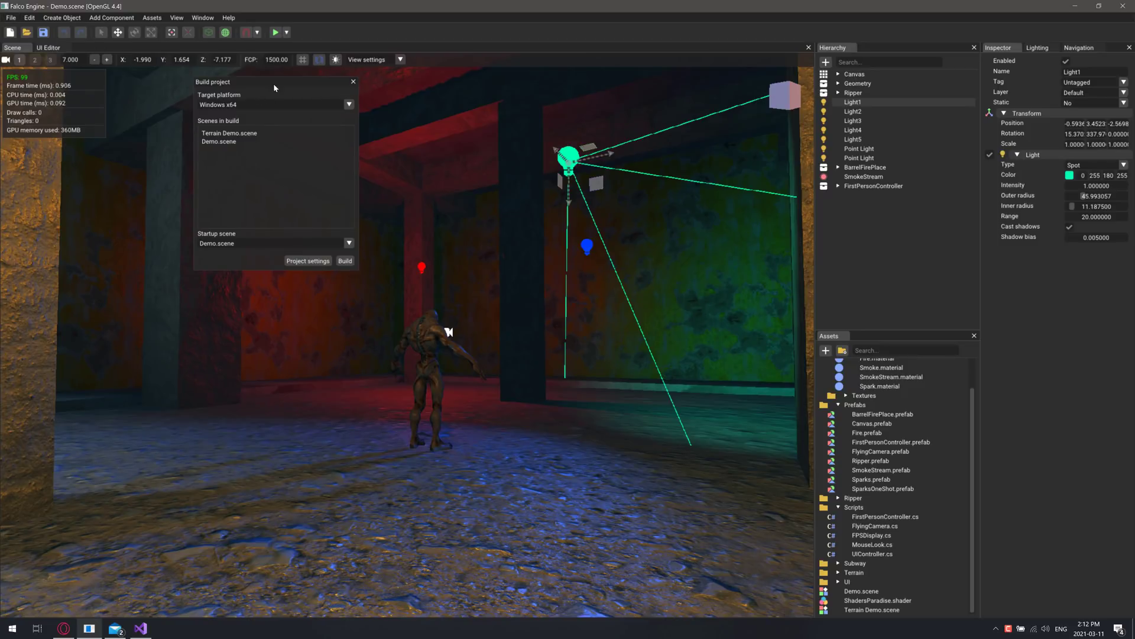
{"action": "left_click_drag", "start_coordinate": [276, 82], "coordinate": [573, 215]}
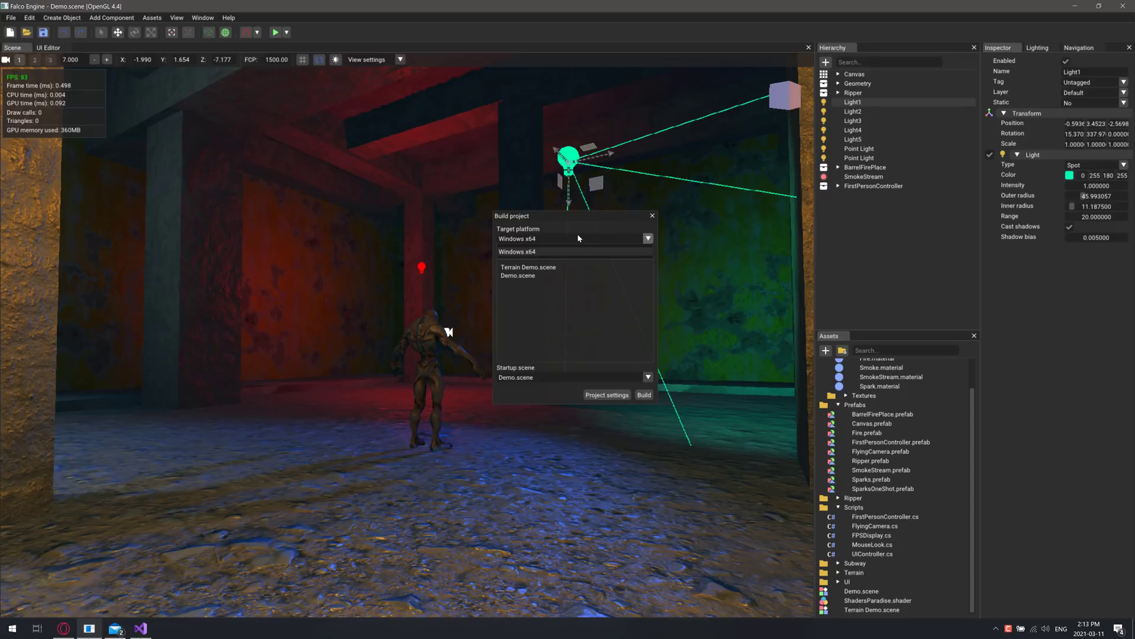
{"action": "mouse_move", "coordinate": [825, 60]}
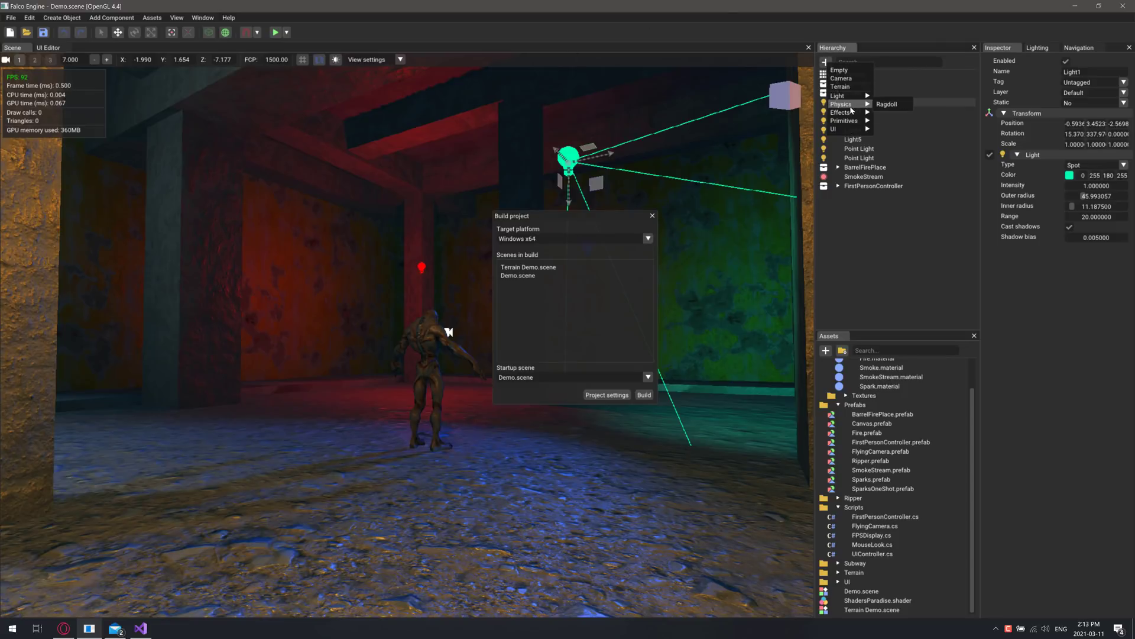
{"action": "mouse_move", "coordinate": [842, 121]}
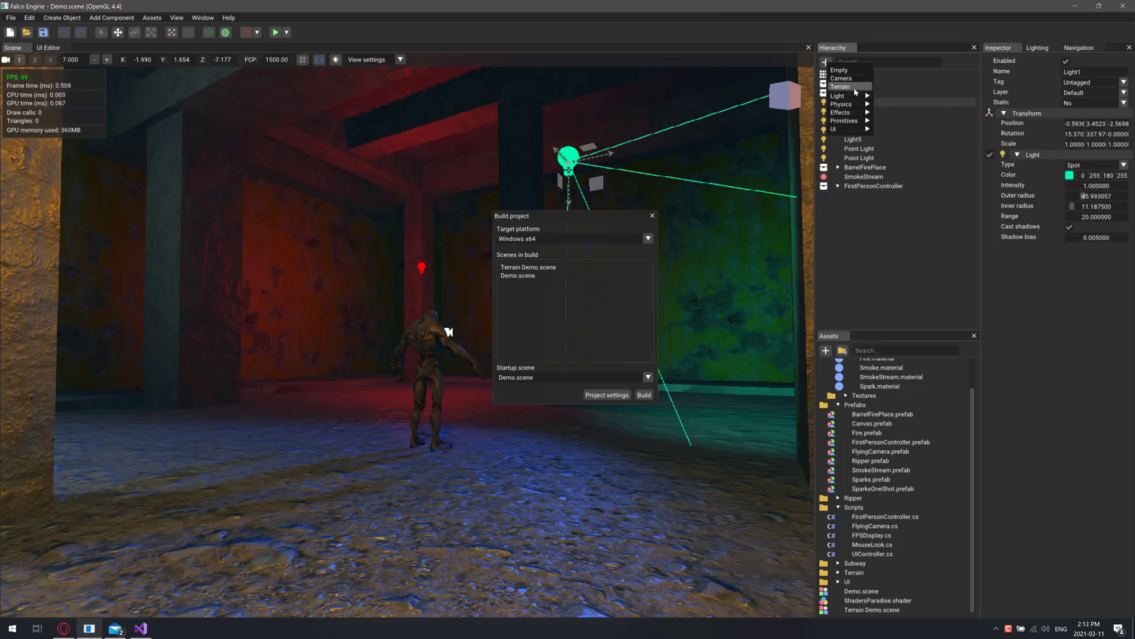
- Inspect the Canvas, FirstPersonController and its child Camera objects in the Hierarchy
{"action": "left_click", "coordinate": [853, 130]}
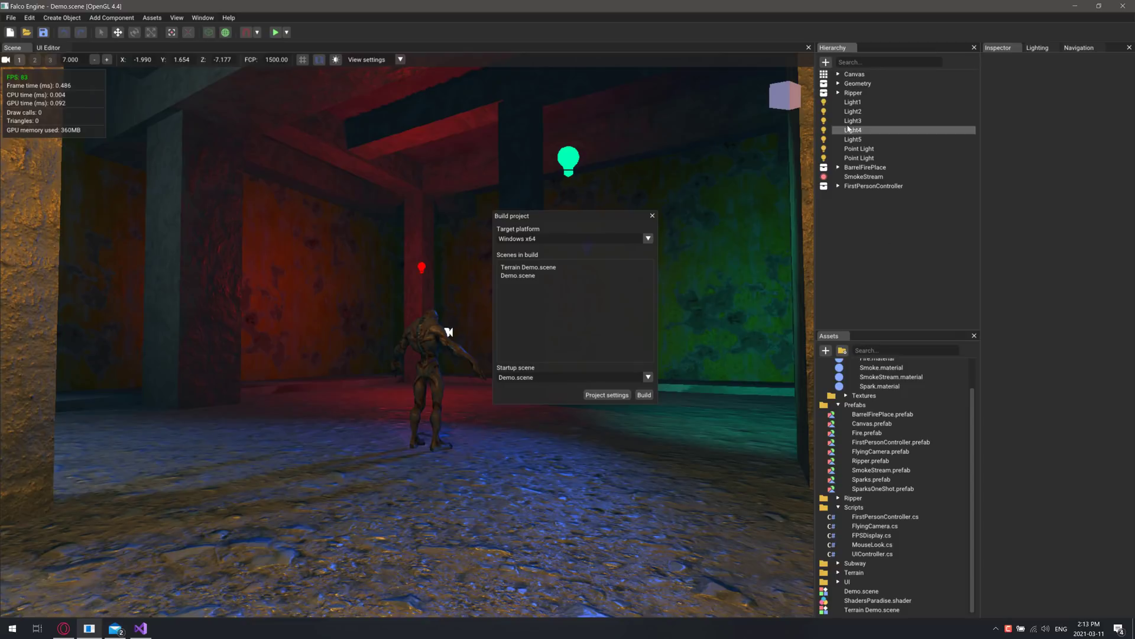
{"action": "left_click", "coordinate": [854, 74]}
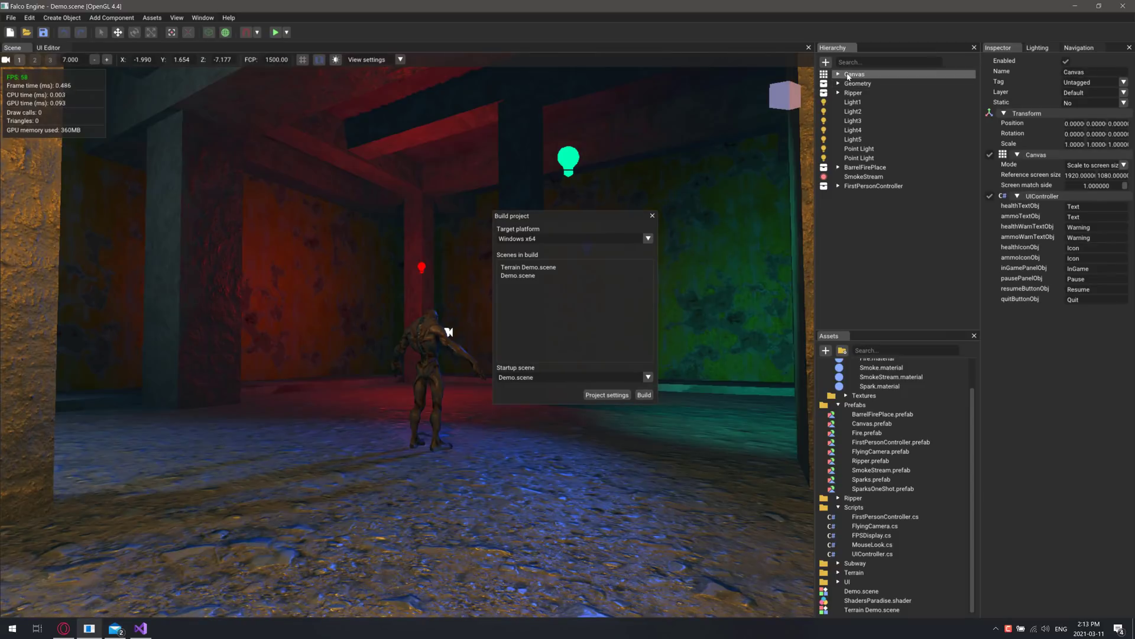
{"action": "left_click", "coordinate": [863, 176]}
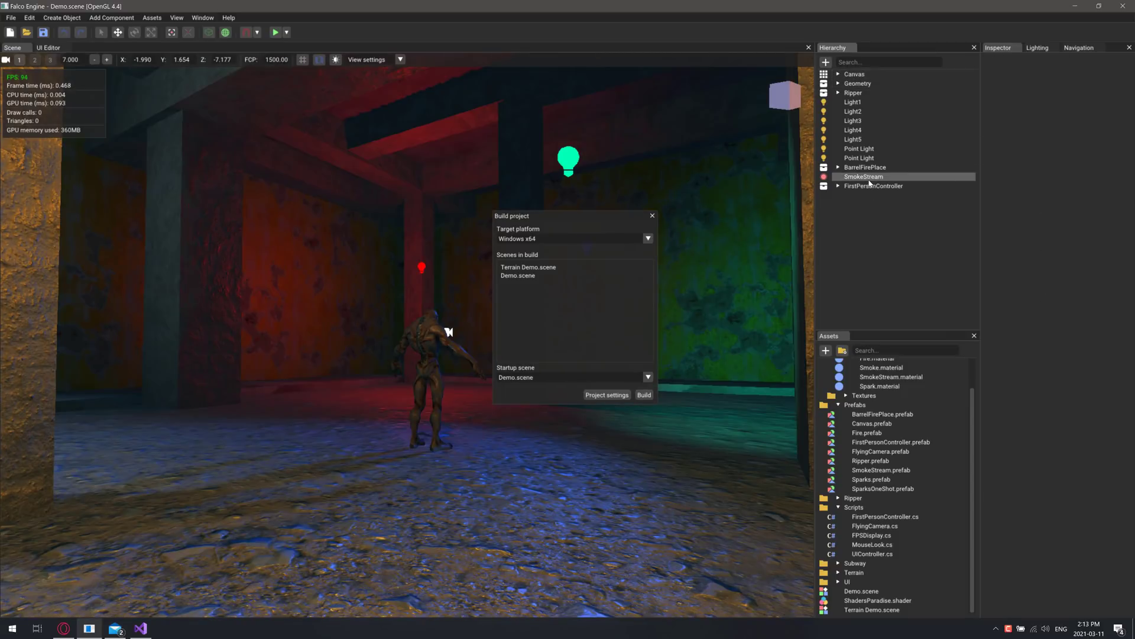
{"action": "left_click", "coordinate": [837, 185]}
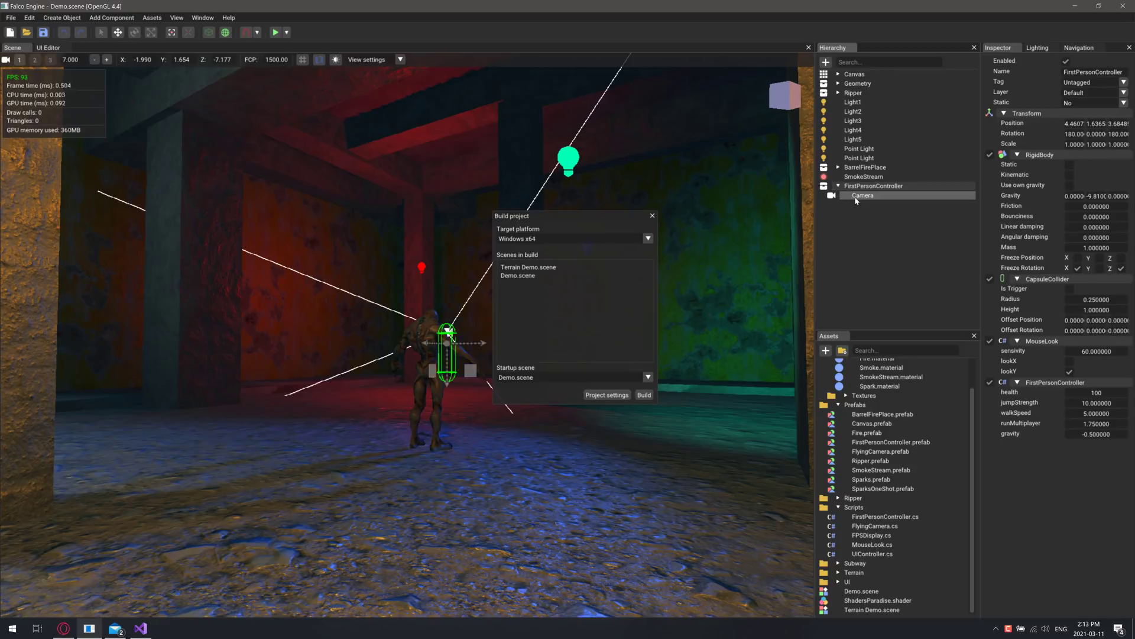
{"action": "left_click", "coordinate": [863, 195]}
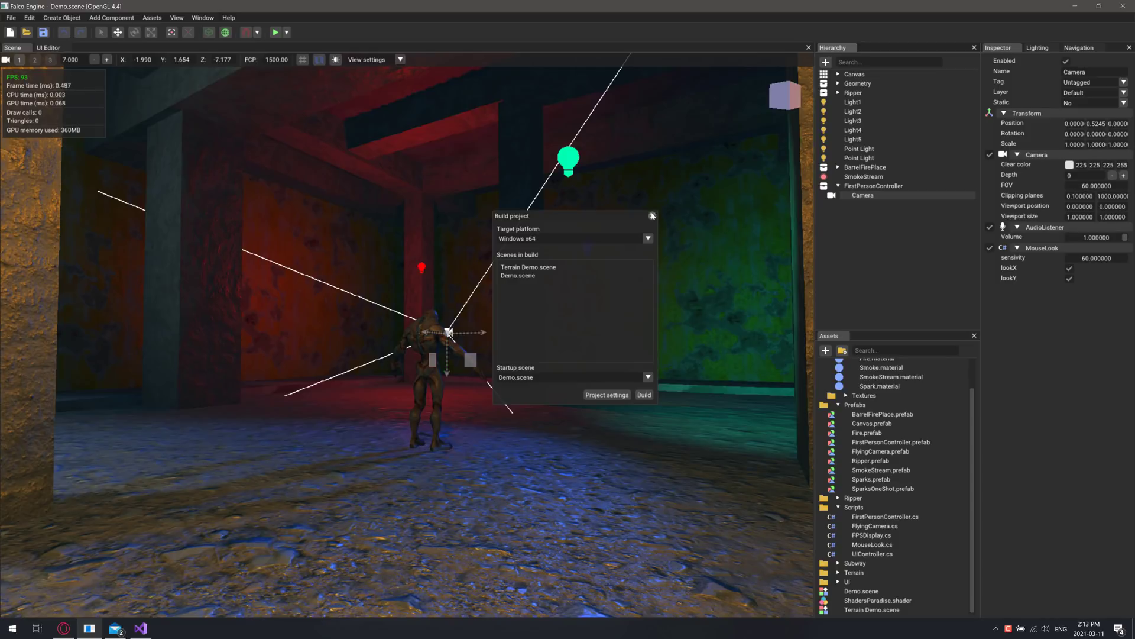
- Close the build settings and launch the Demo scene in play mode
{"action": "left_click", "coordinate": [651, 215]}
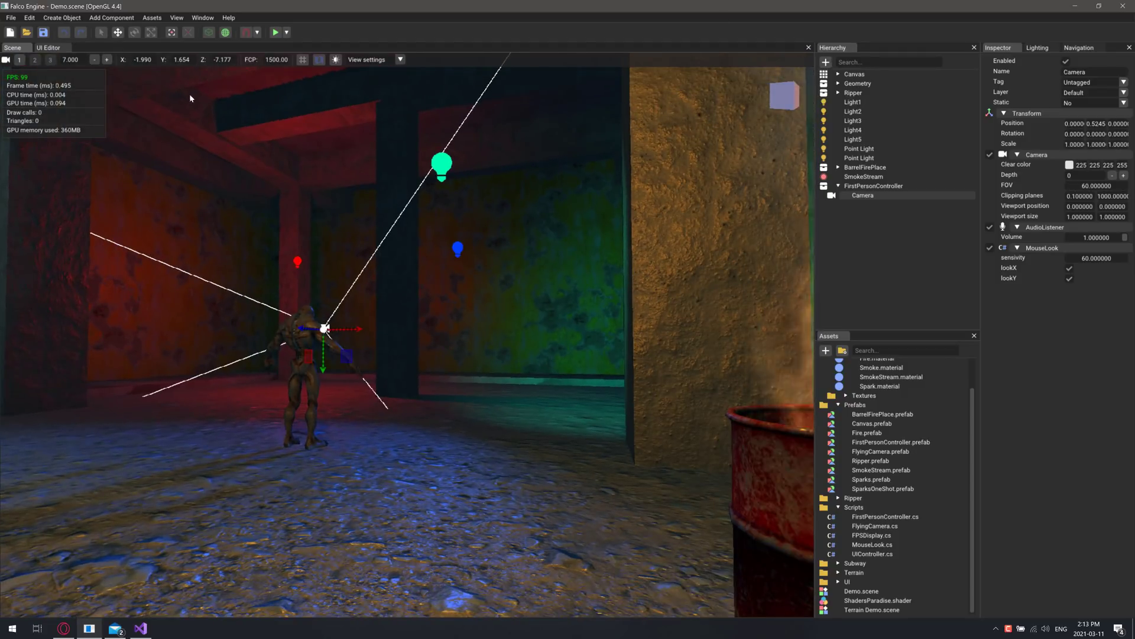
{"action": "left_click", "coordinate": [276, 32]}
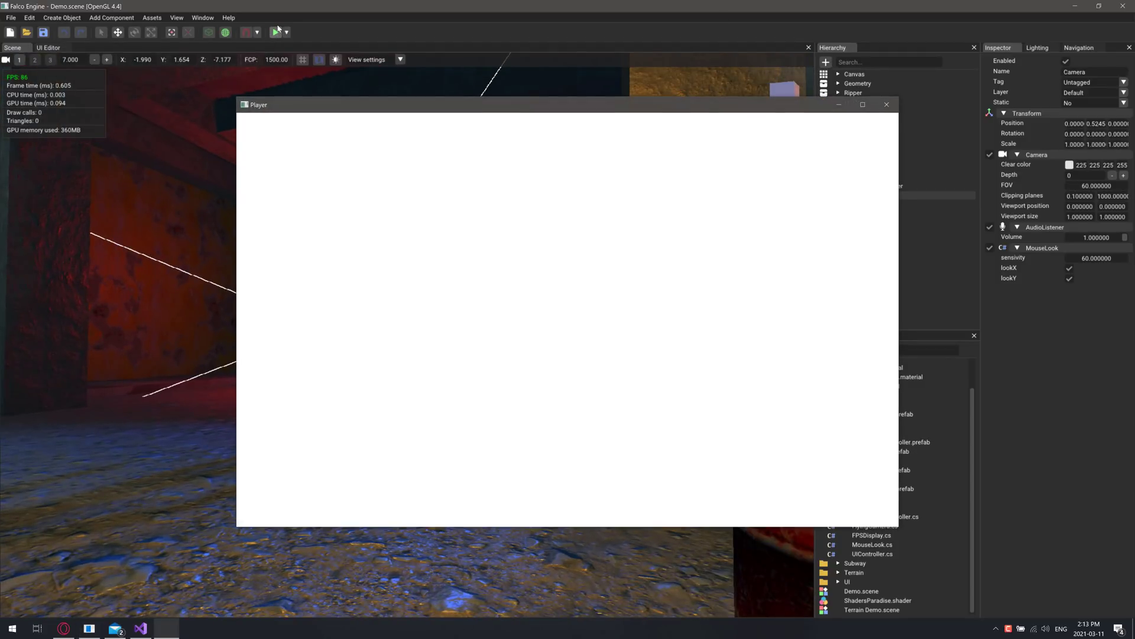